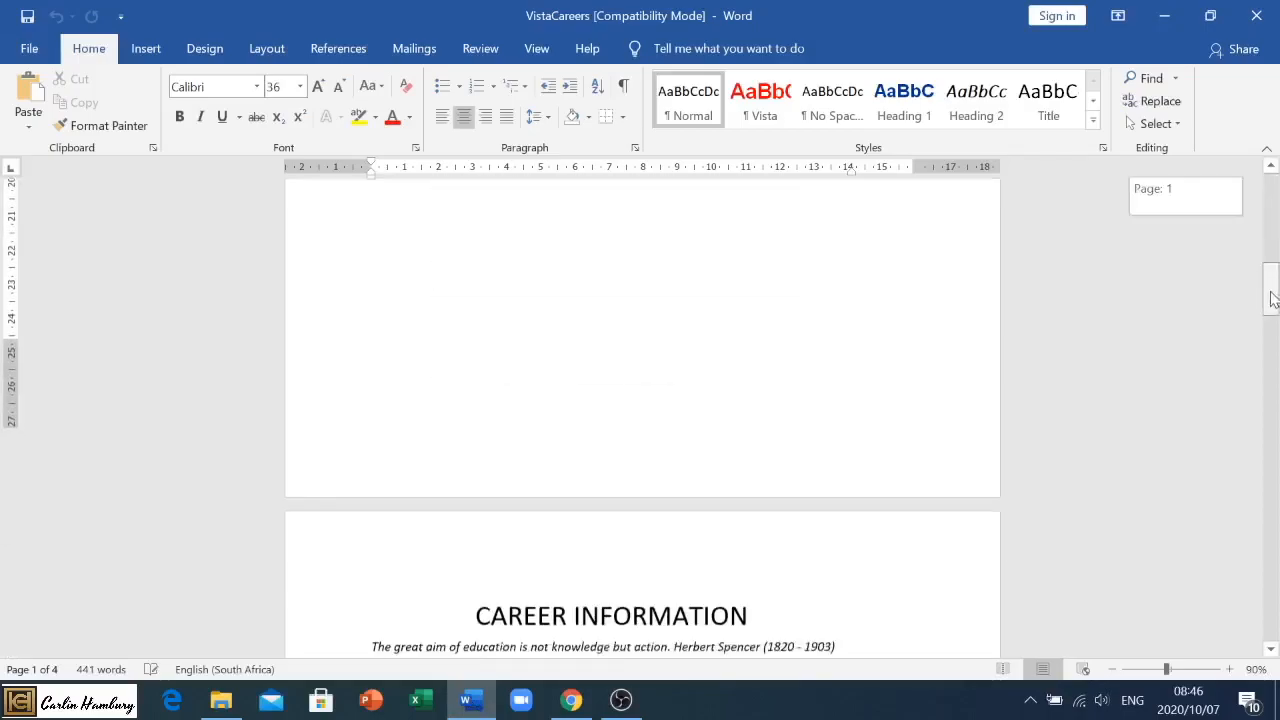
# Step: Browse the Insert tab's built-in header designs without adding one
pyautogui.scroll(-3)
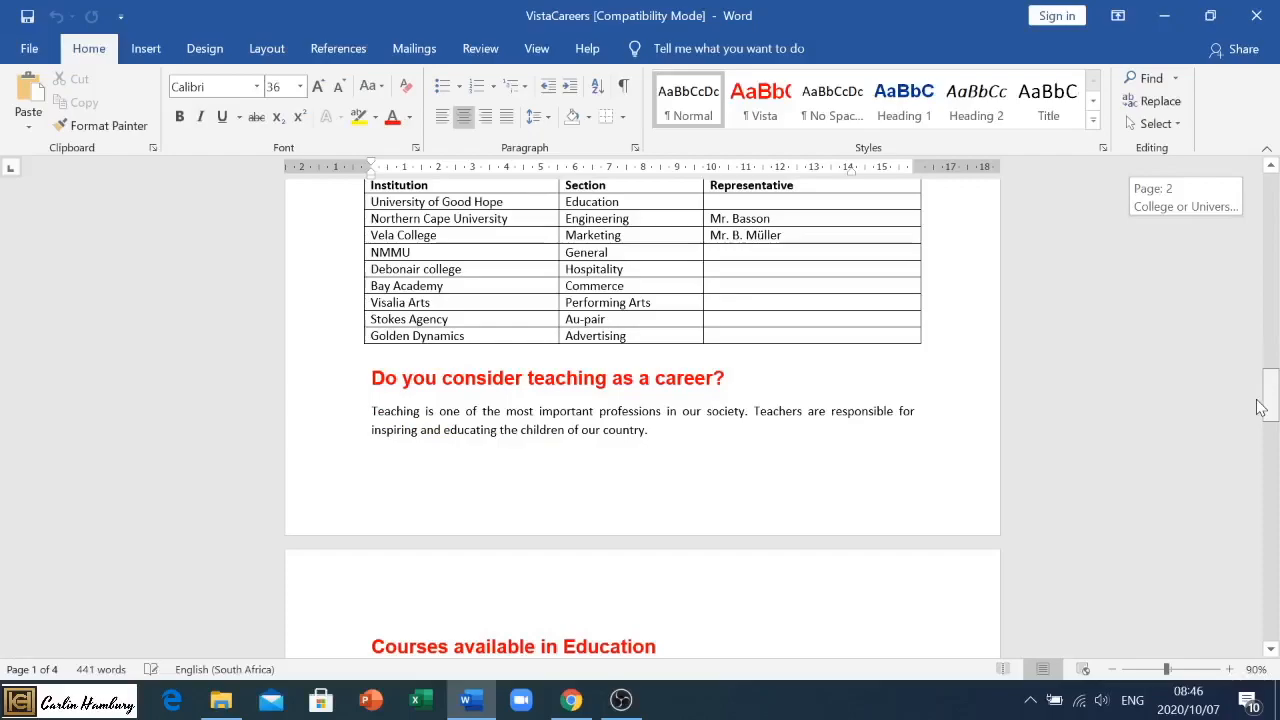
pyautogui.scroll(-3)
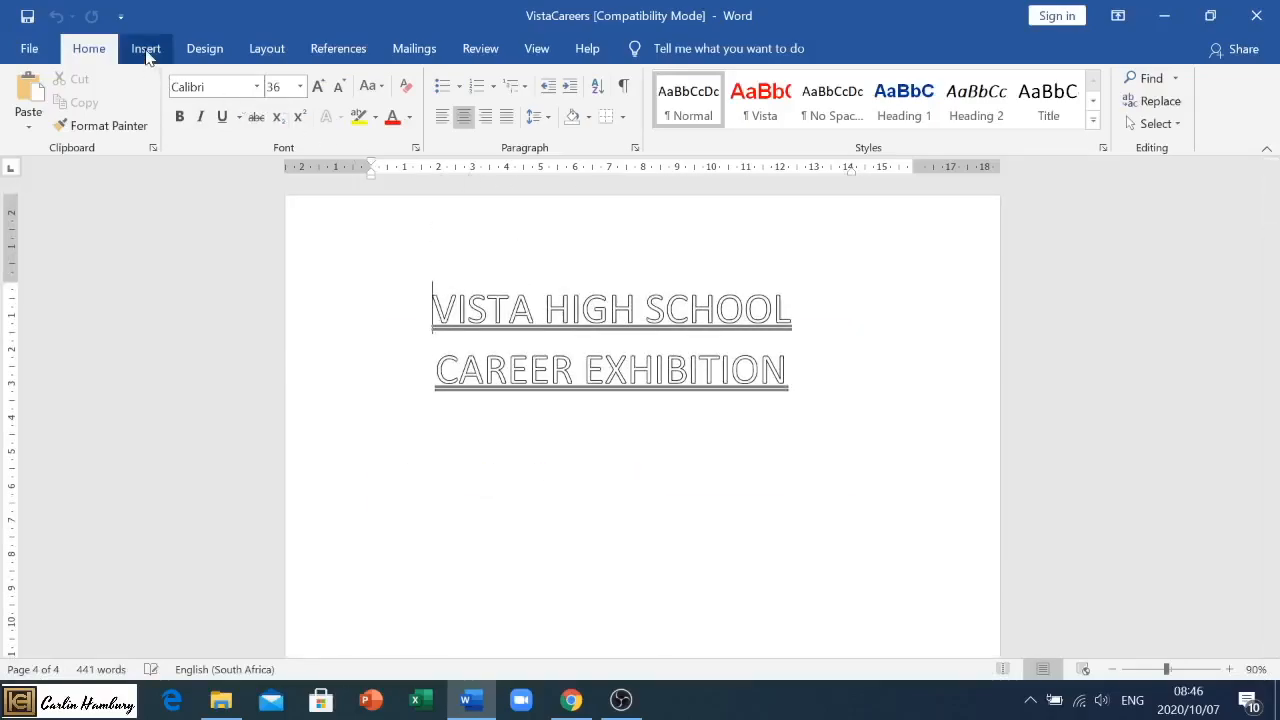
pyautogui.scroll(3)
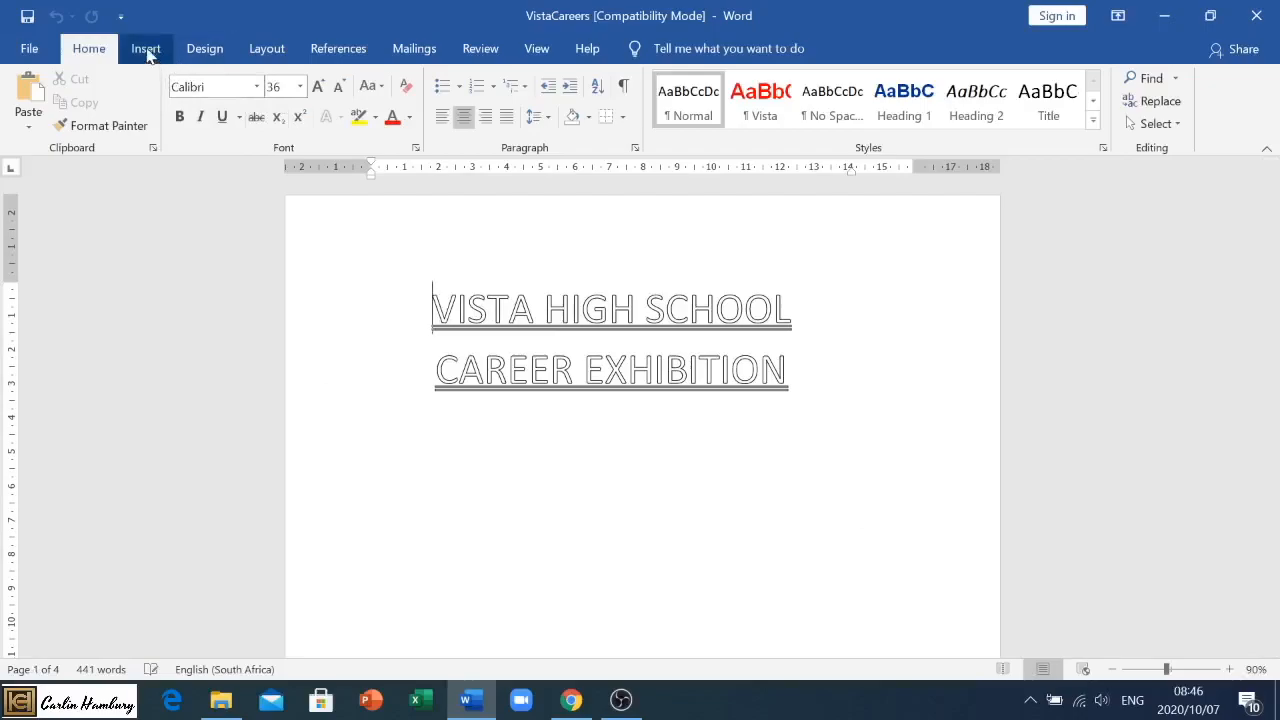
pyautogui.click(146, 48)
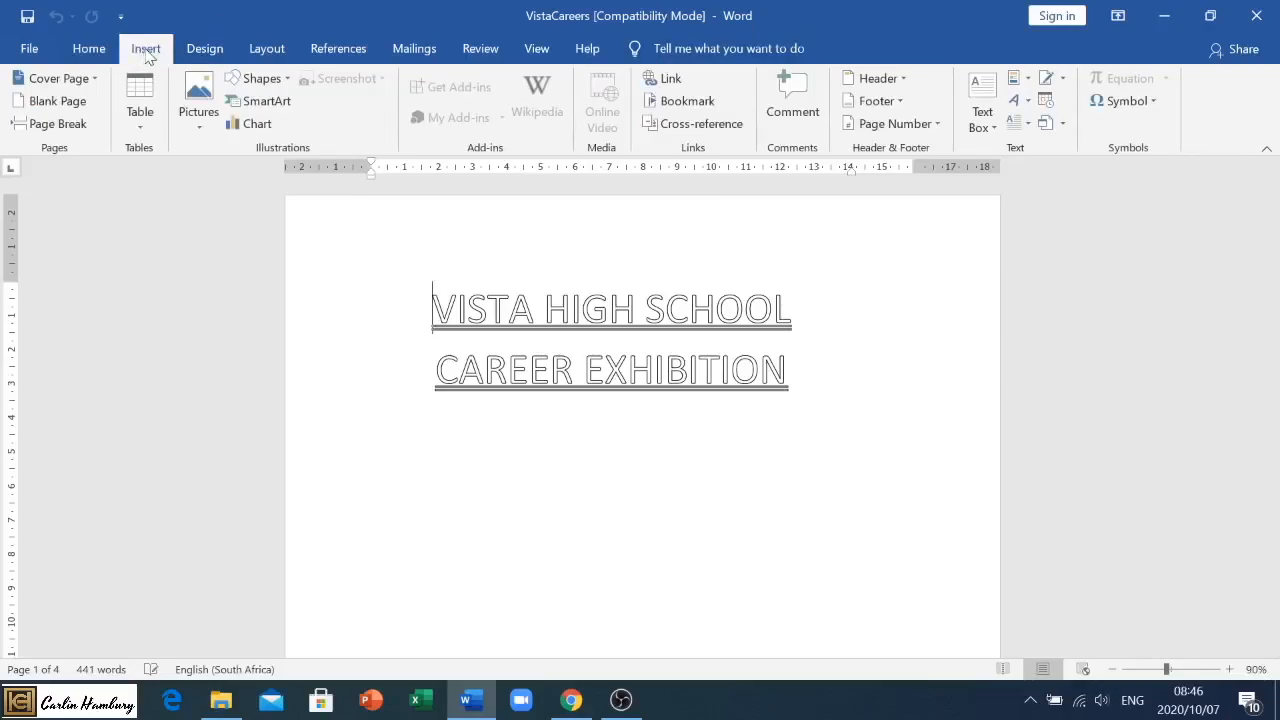
pyautogui.moveTo(573, 79)
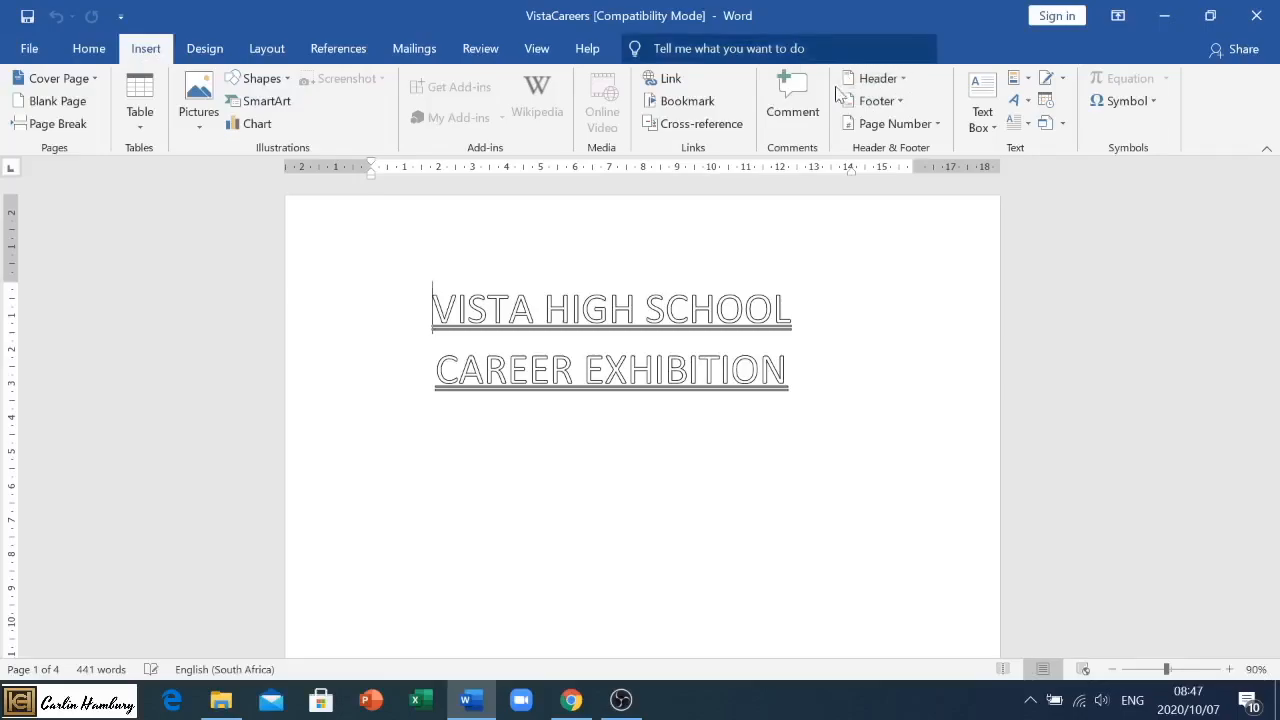
pyautogui.moveTo(877, 78)
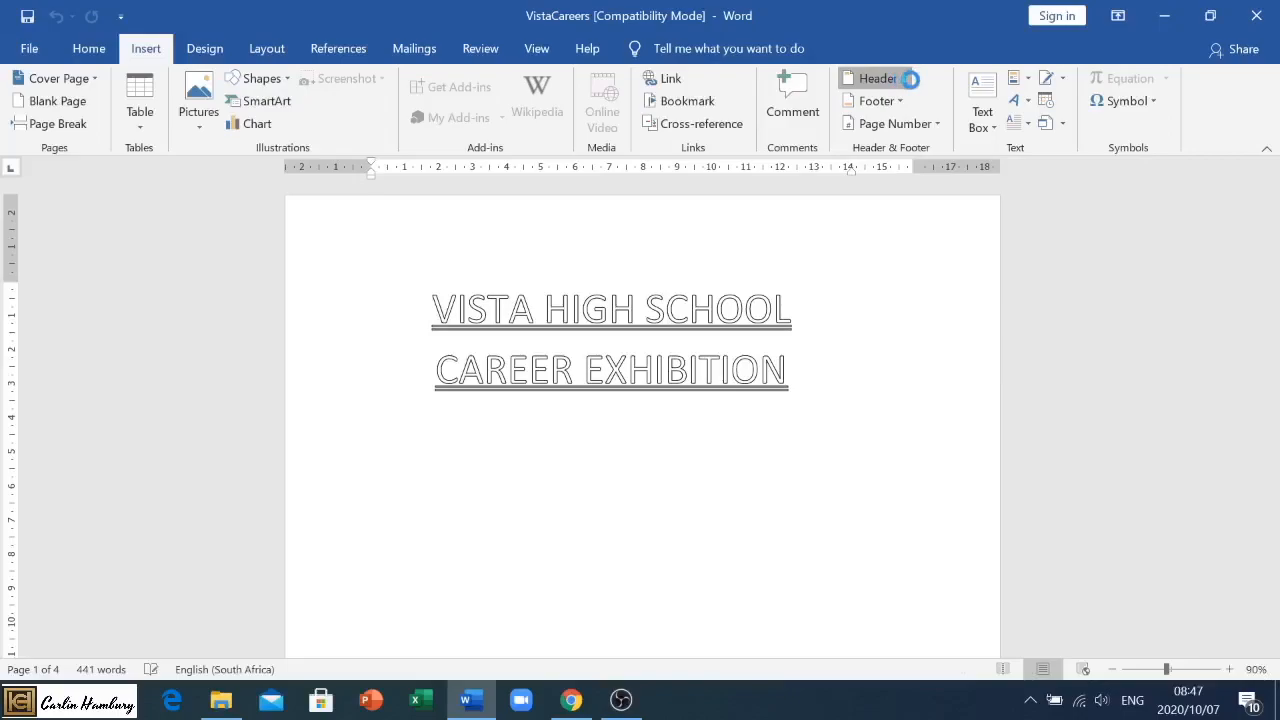
pyautogui.click(877, 78)
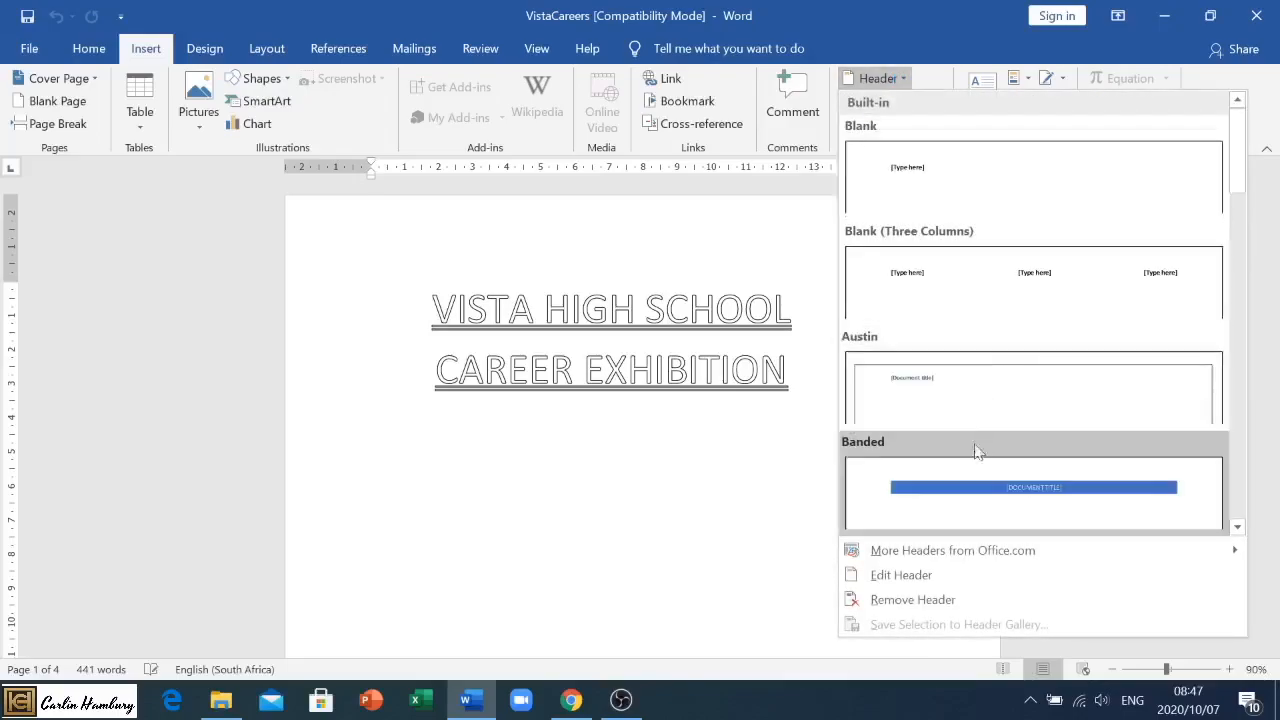
pyautogui.moveTo(1015, 180)
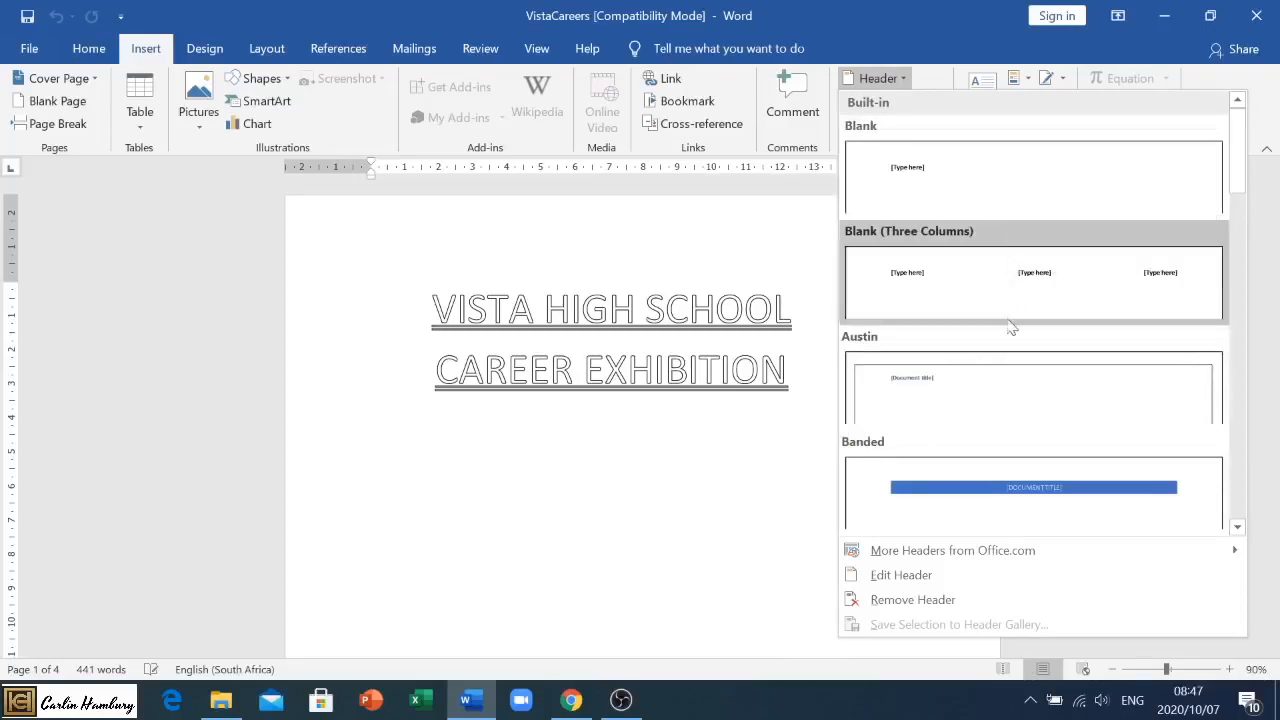
pyautogui.moveTo(1033, 490)
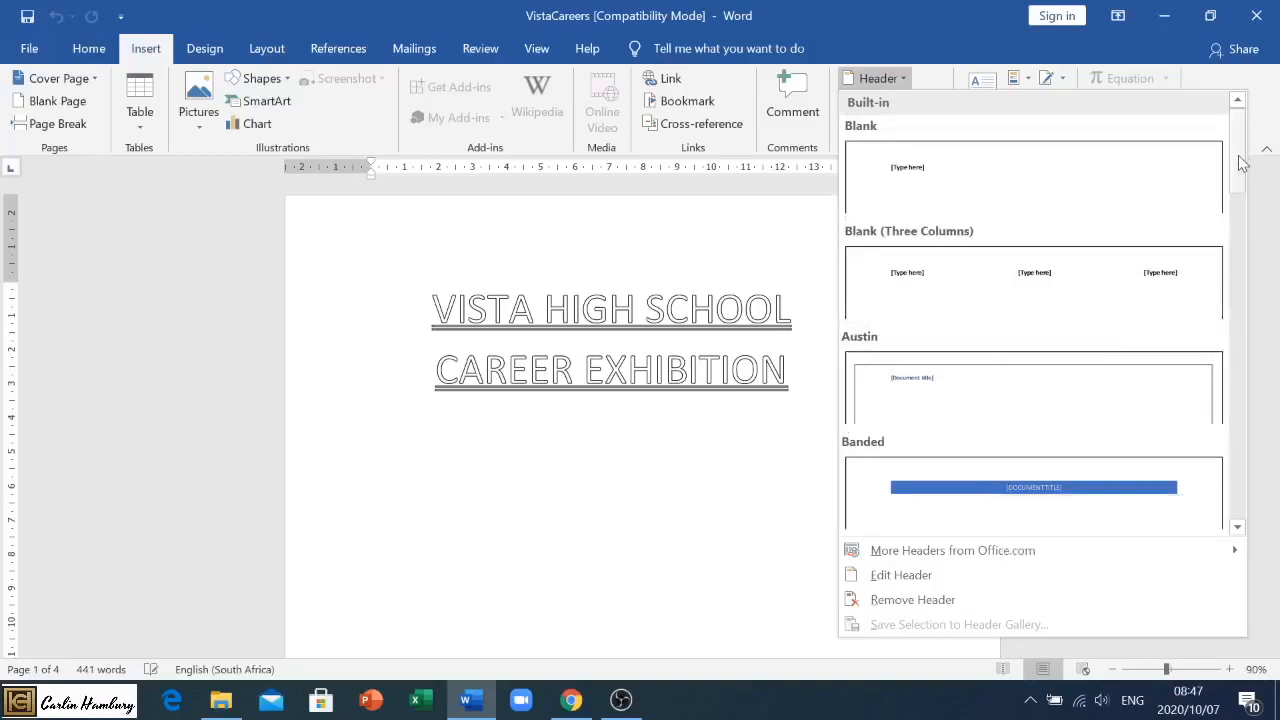
pyautogui.scroll(-3)
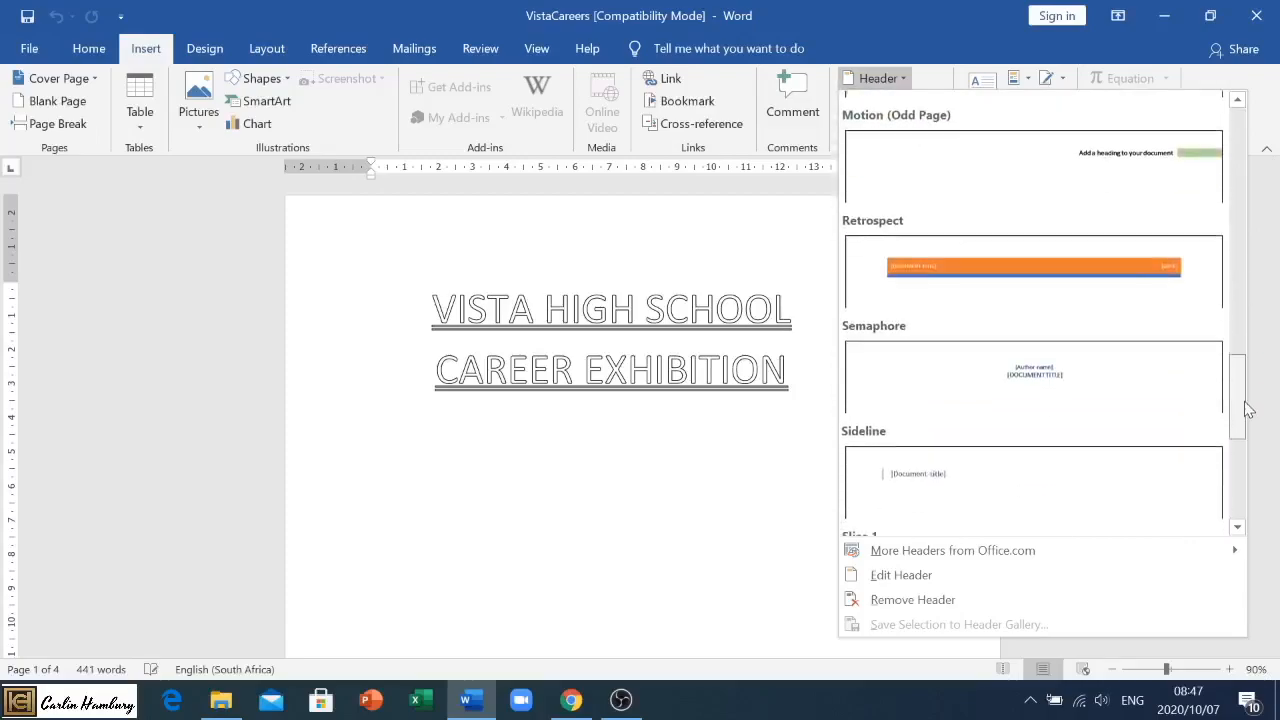
pyautogui.scroll(-3)
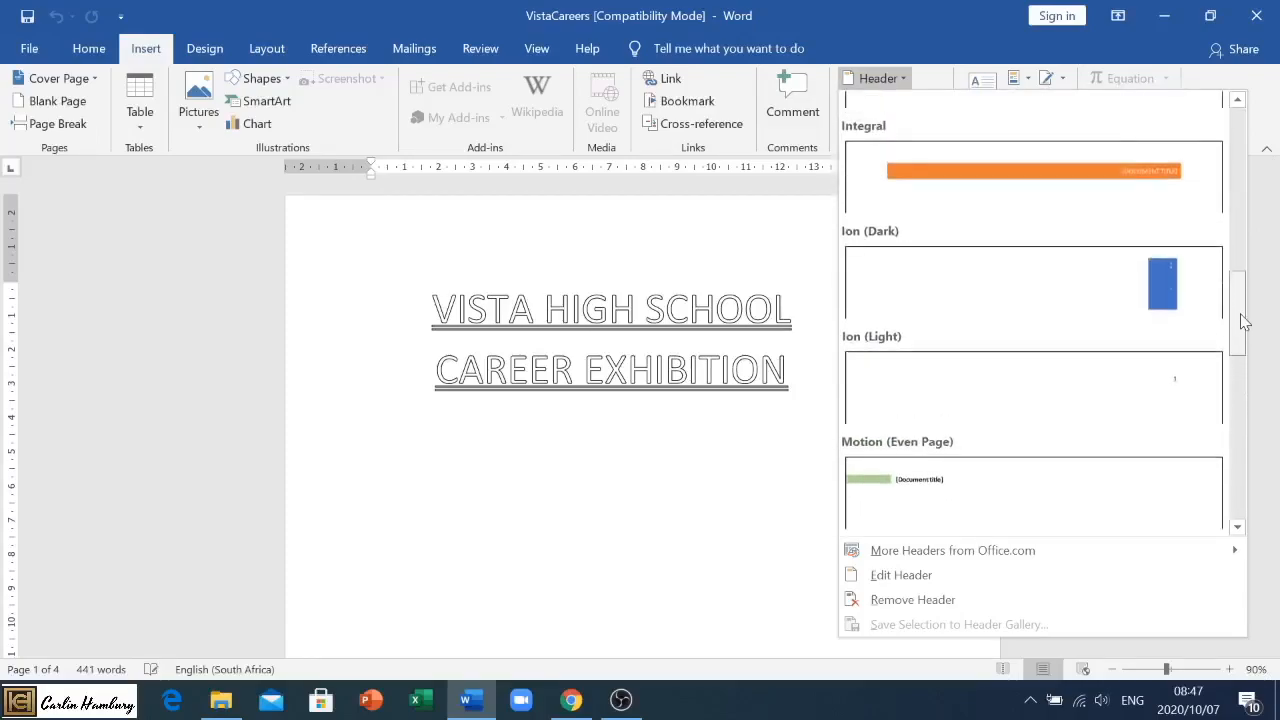
pyautogui.scroll(-3)
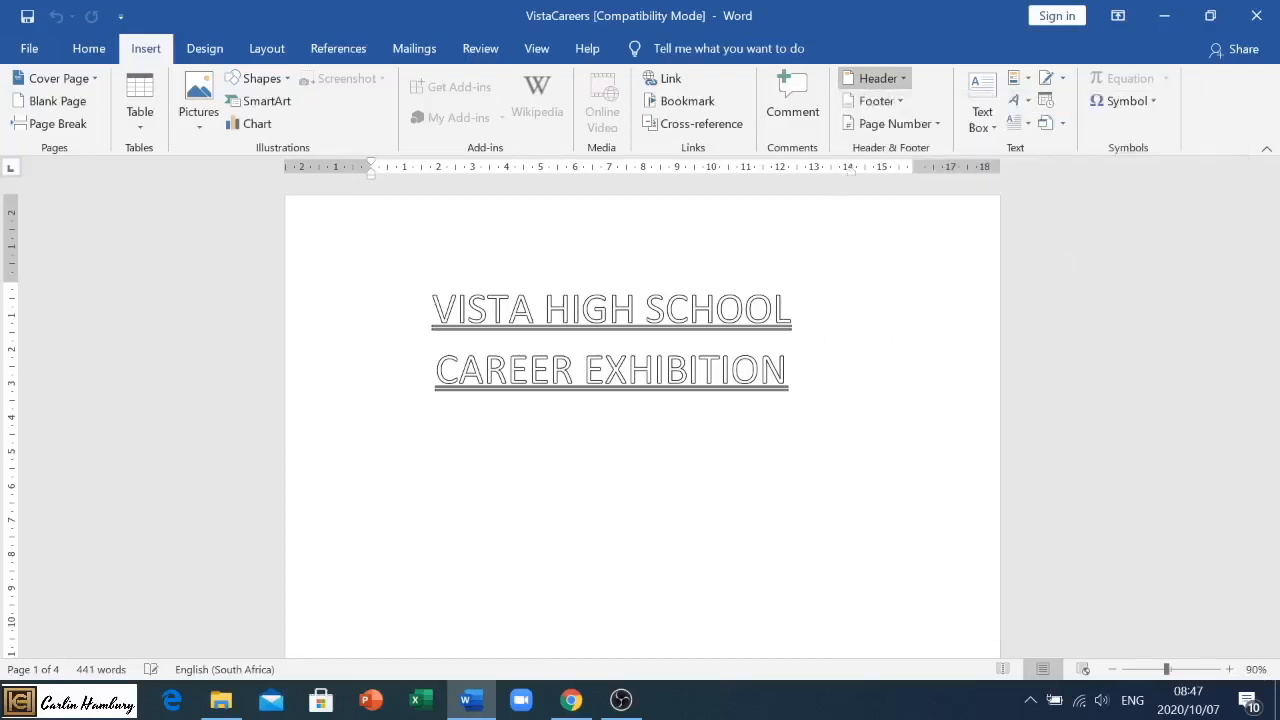
# Step: Insert a Blank (Three Columns) header and type 'asd'-style filler into its placeholders
pyautogui.click(877, 78)
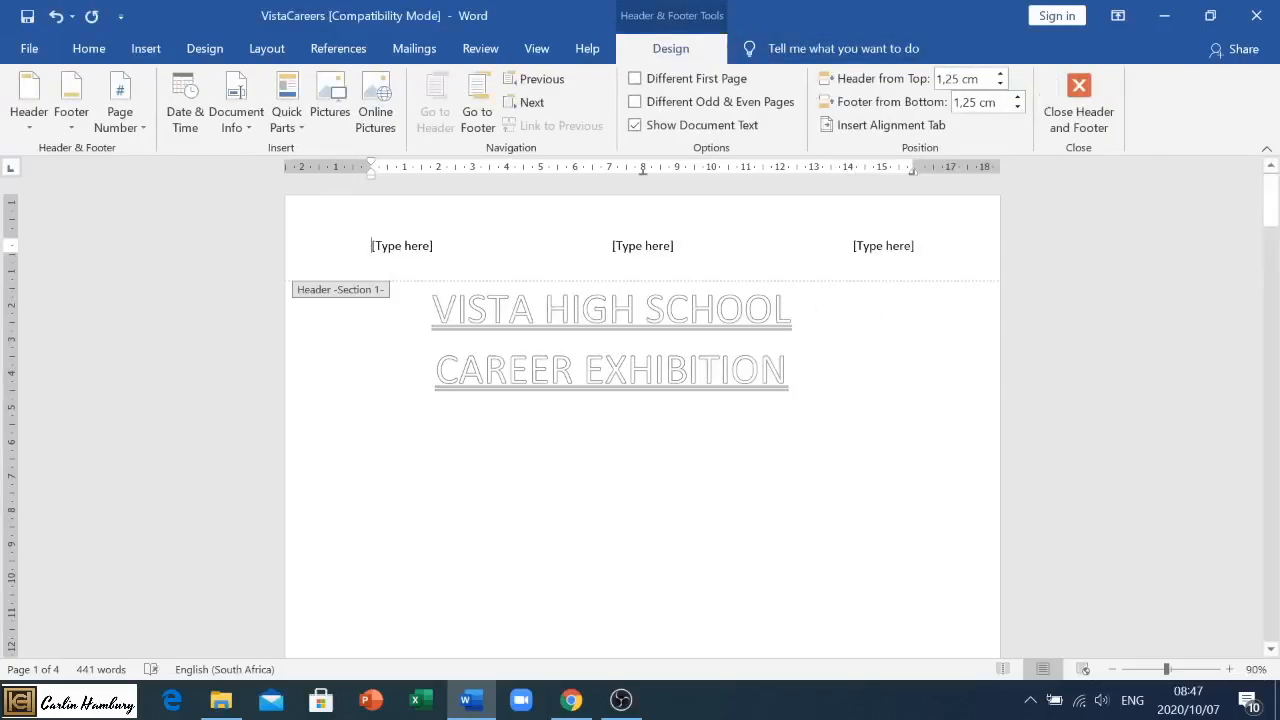
pyautogui.write('asdasd')
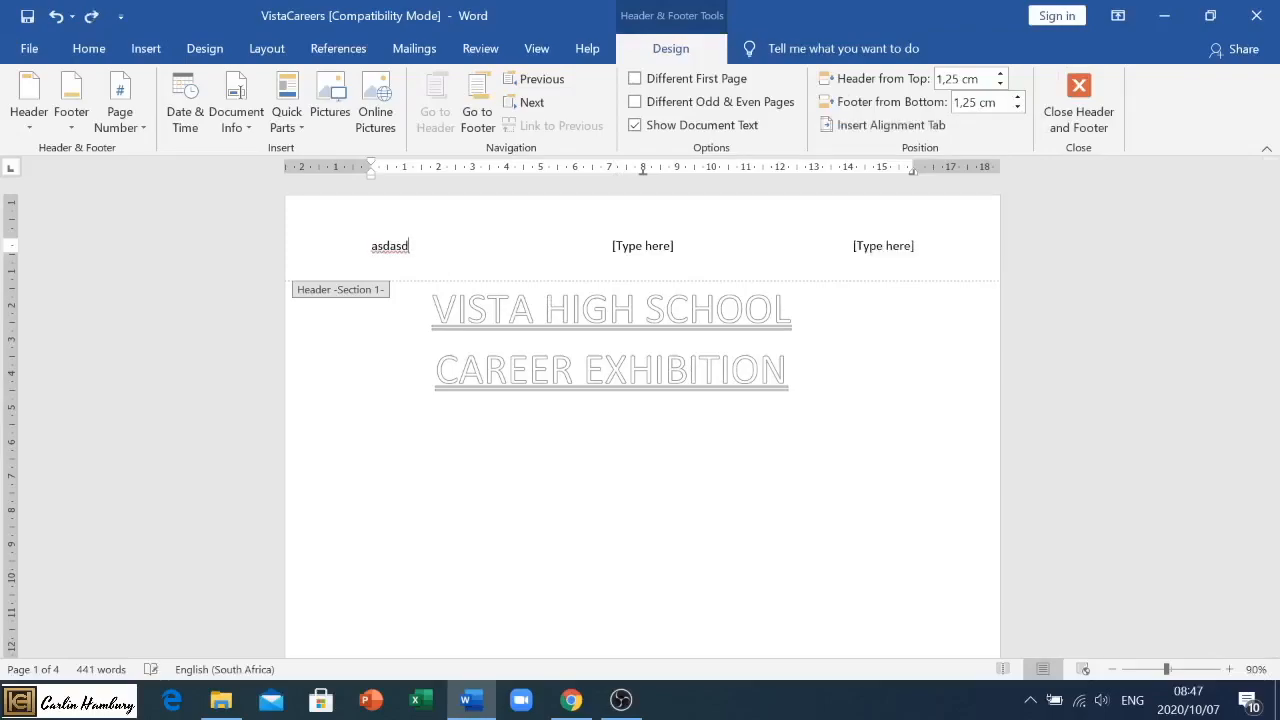
pyautogui.press('Backspace')
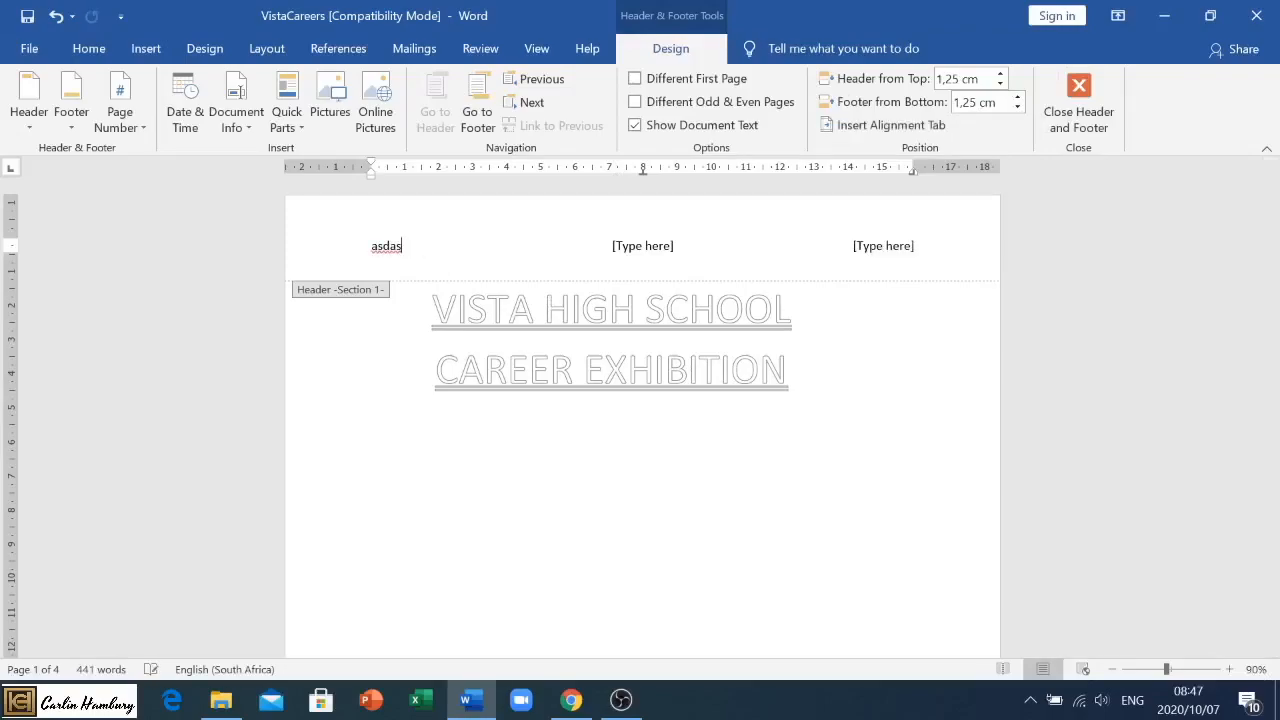
pyautogui.write('asdasdas')
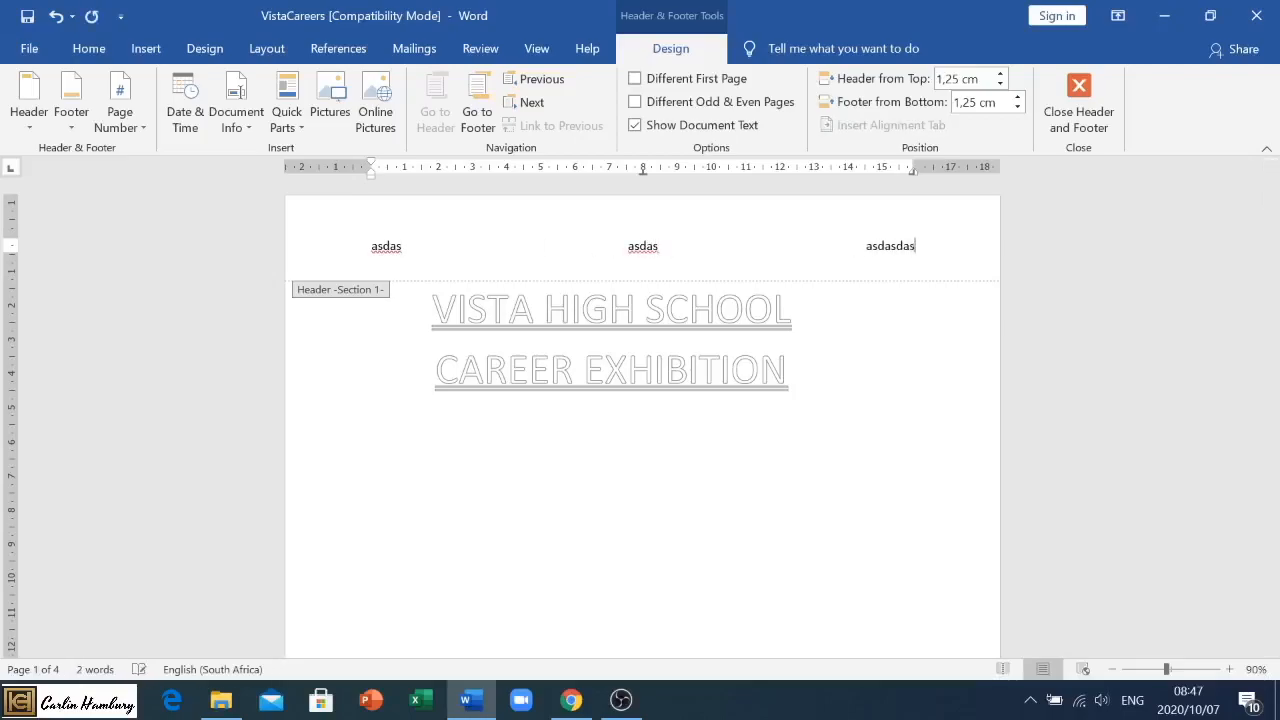
pyautogui.moveTo(1078, 100)
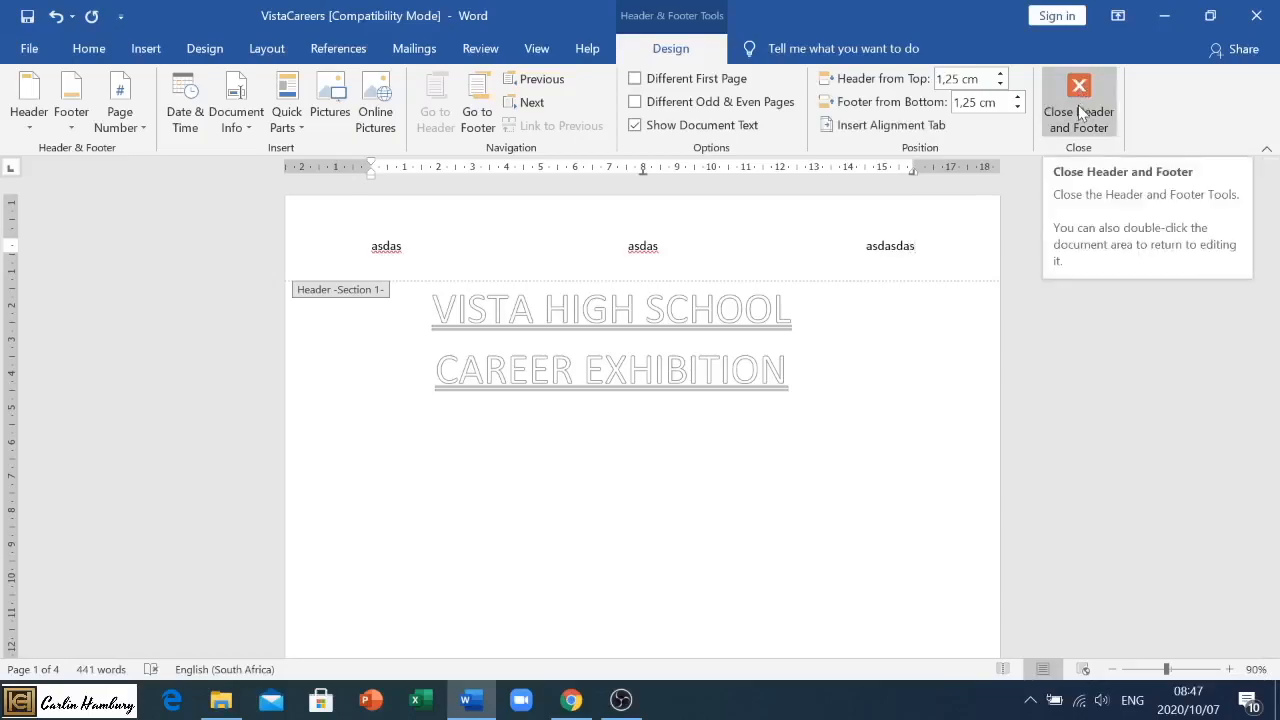
# Step: Exit header editing and scroll the pages to confirm the header repeats
pyautogui.click(1078, 103)
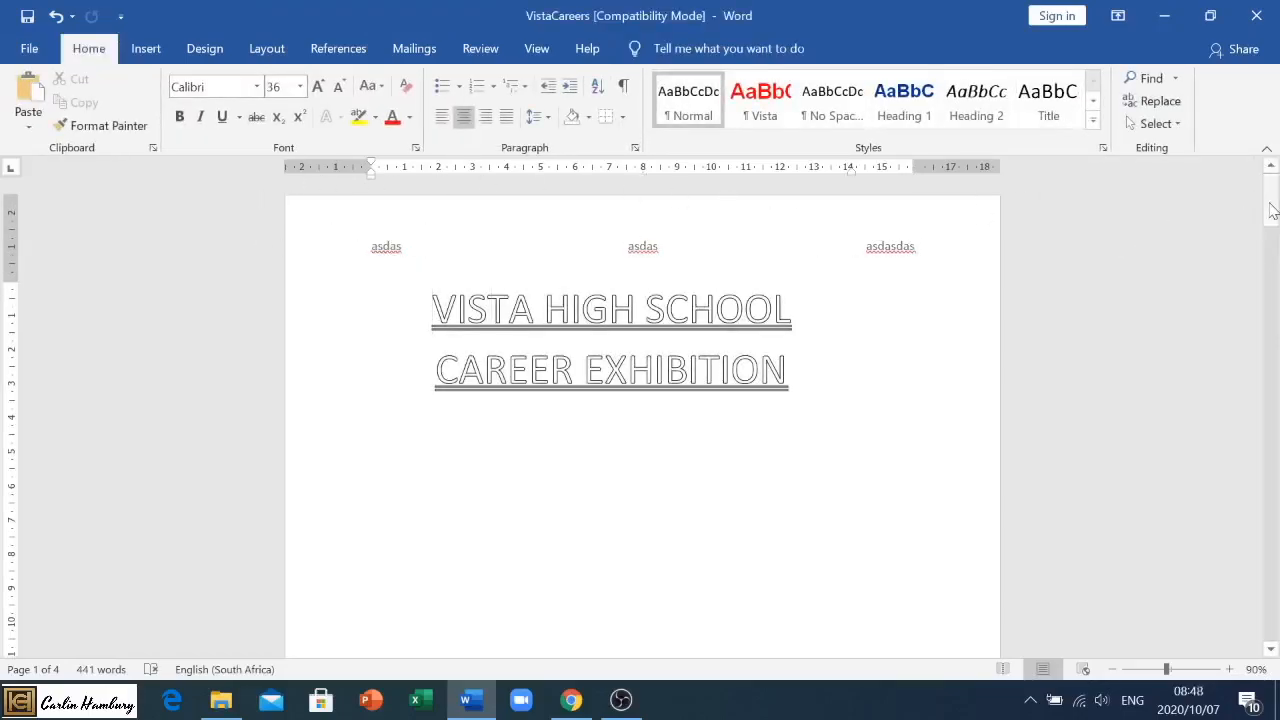
pyautogui.scroll(-3)
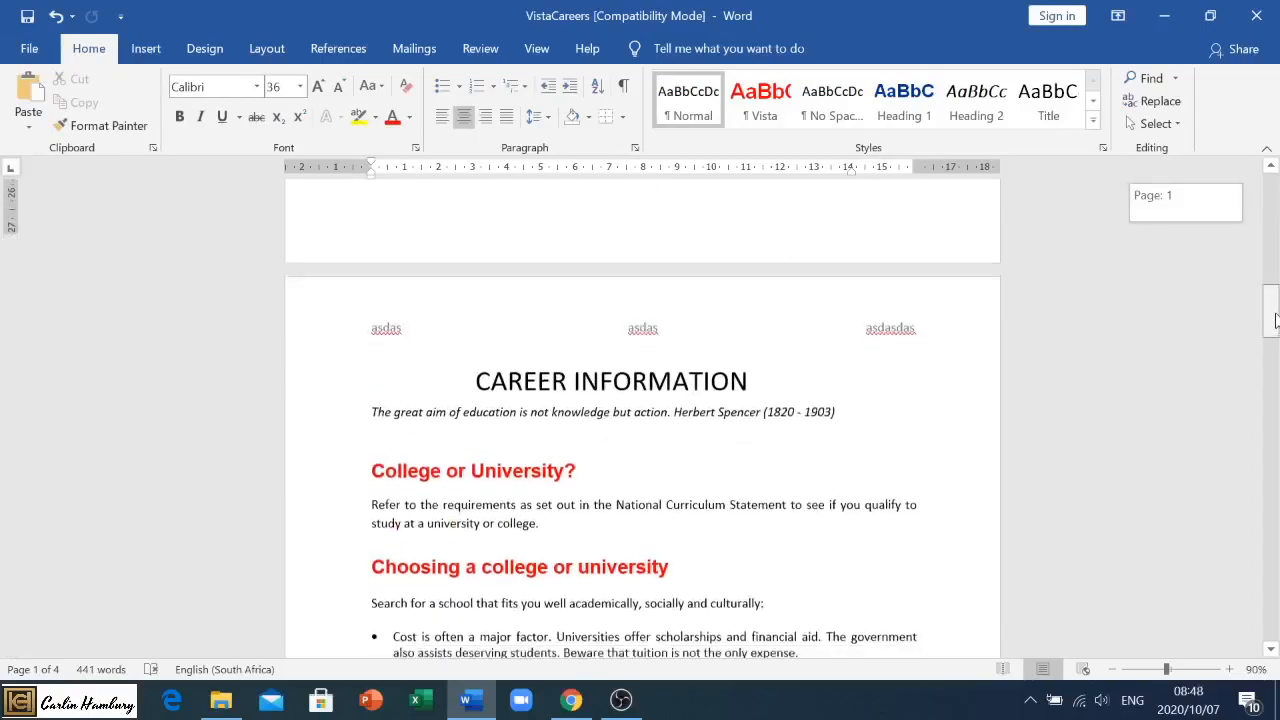
pyautogui.scroll(-3)
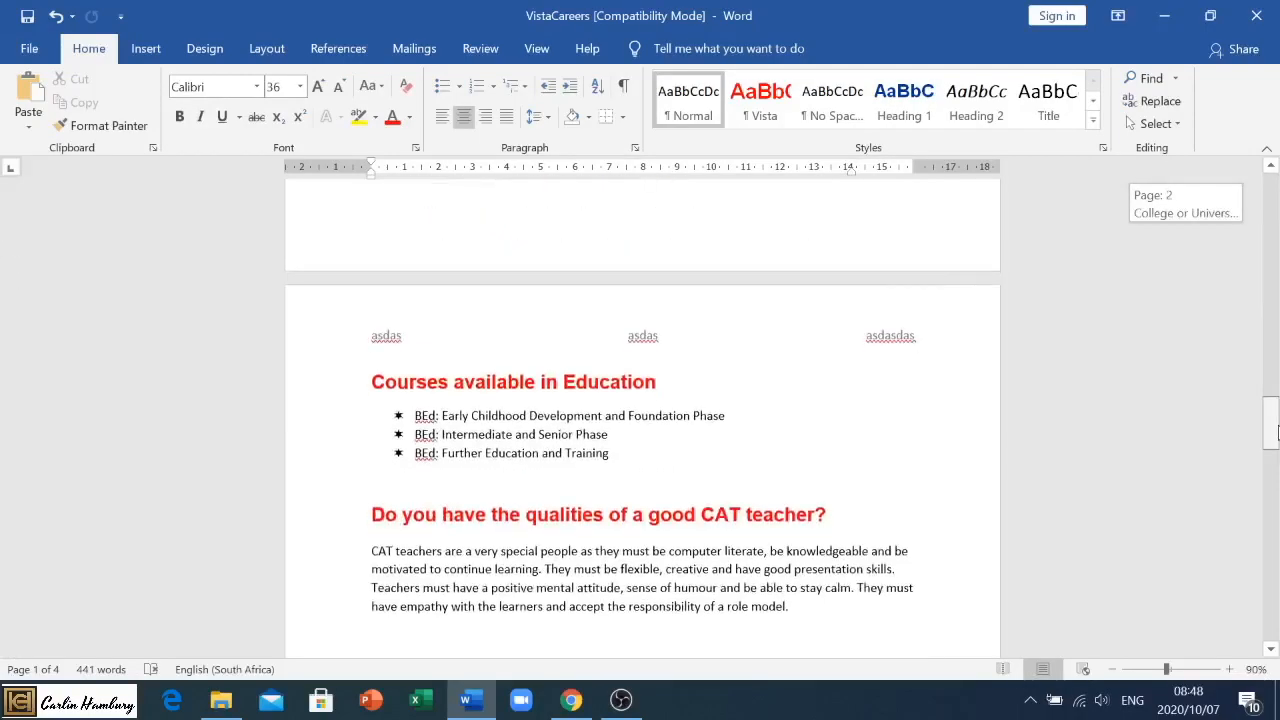
pyautogui.scroll(-3)
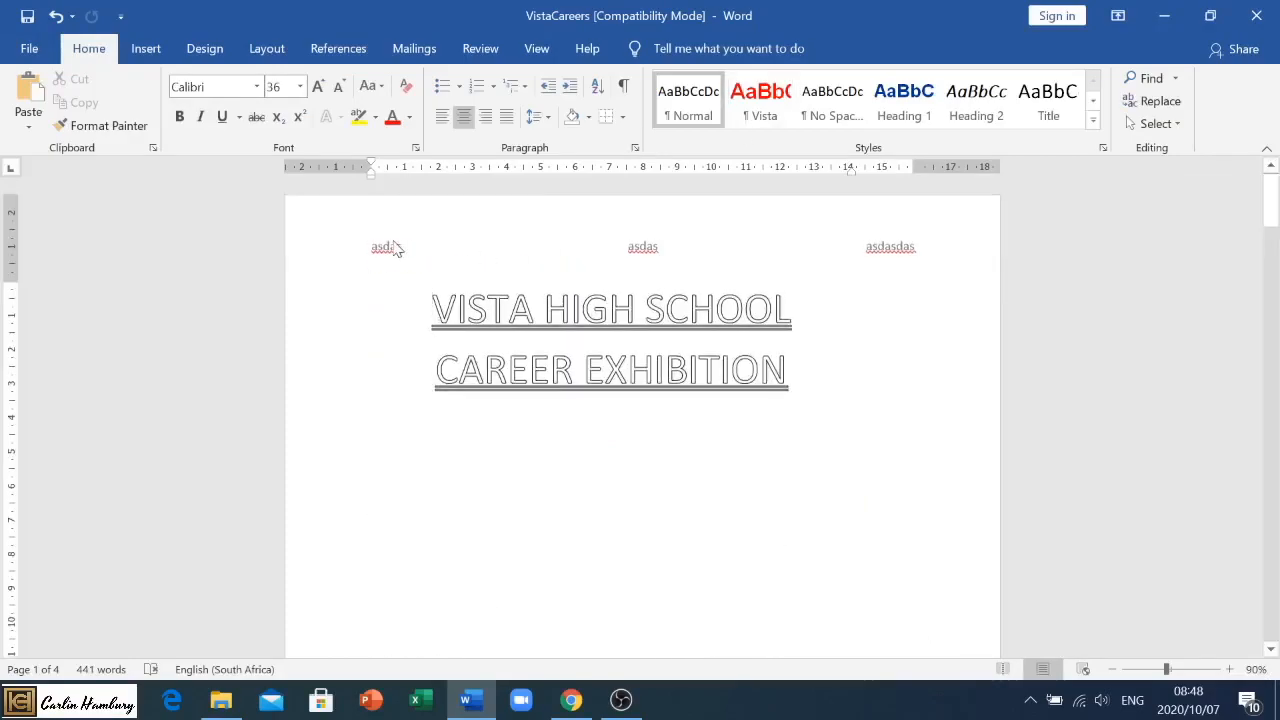
# Step: Reopen the header and enable Different Odd & Even Pages and Different First Page
pyautogui.doubleClick(385, 247)
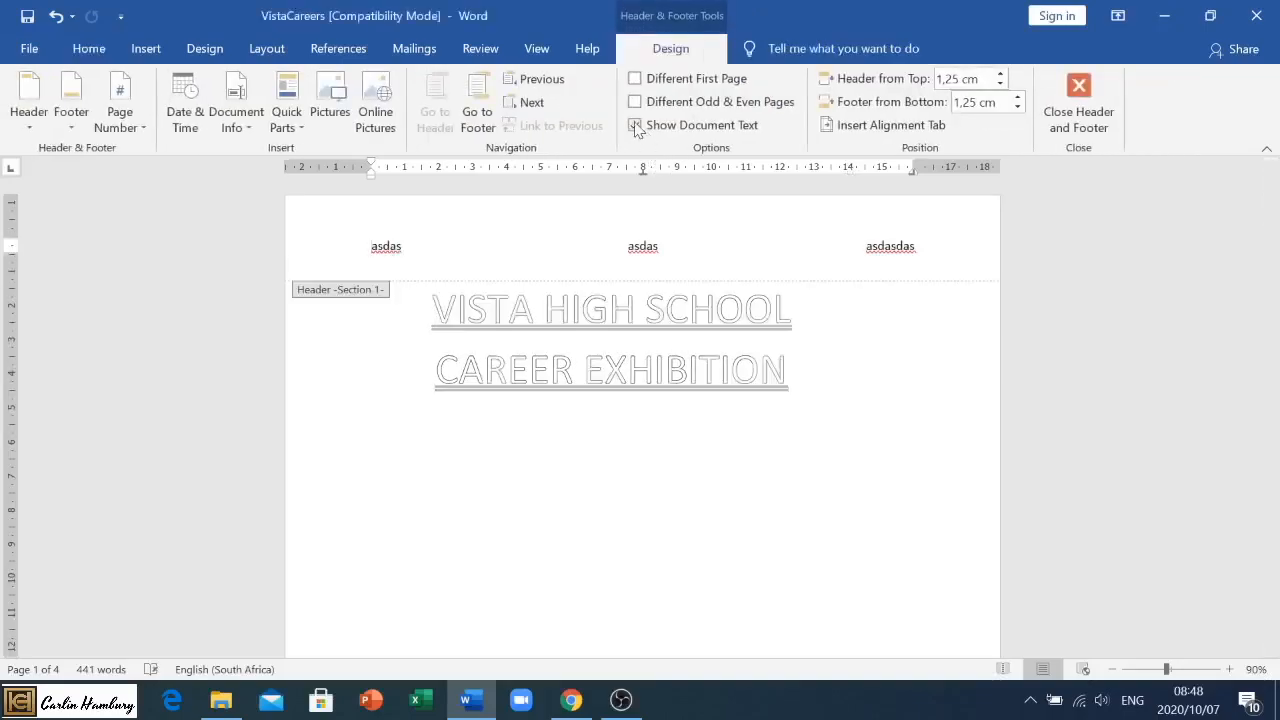
pyautogui.click(635, 124)
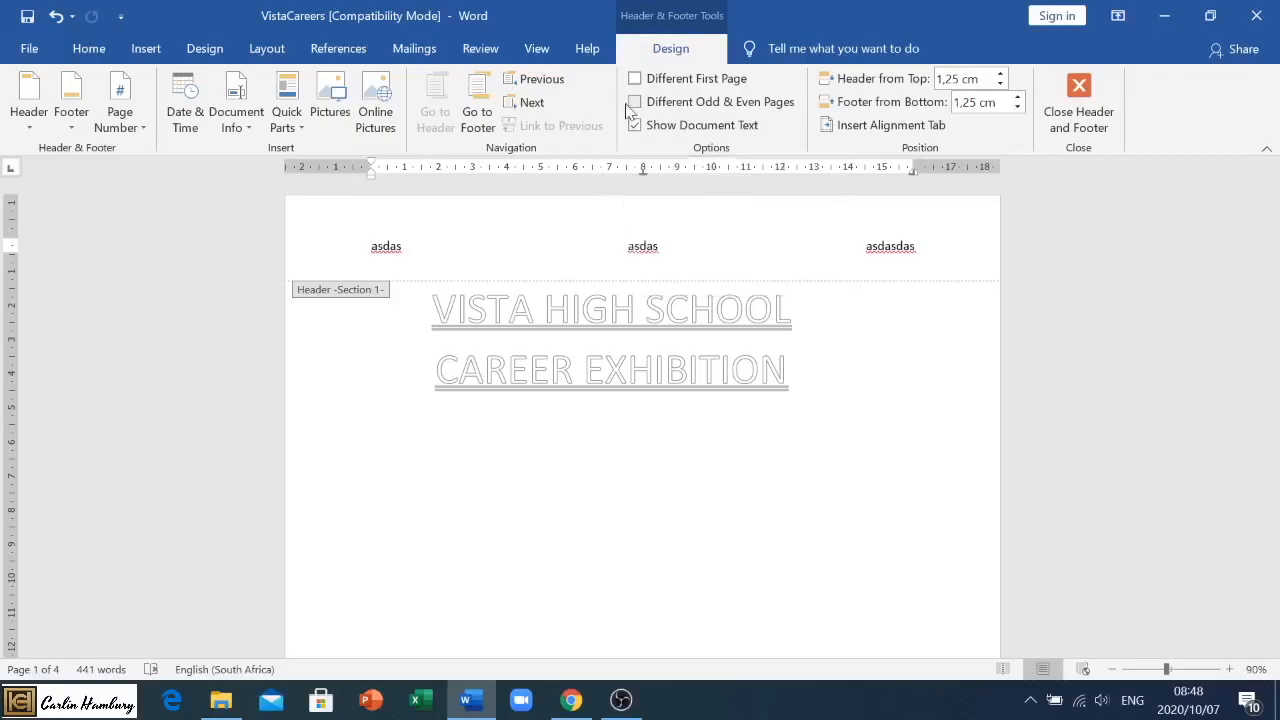
pyautogui.moveTo(635, 101)
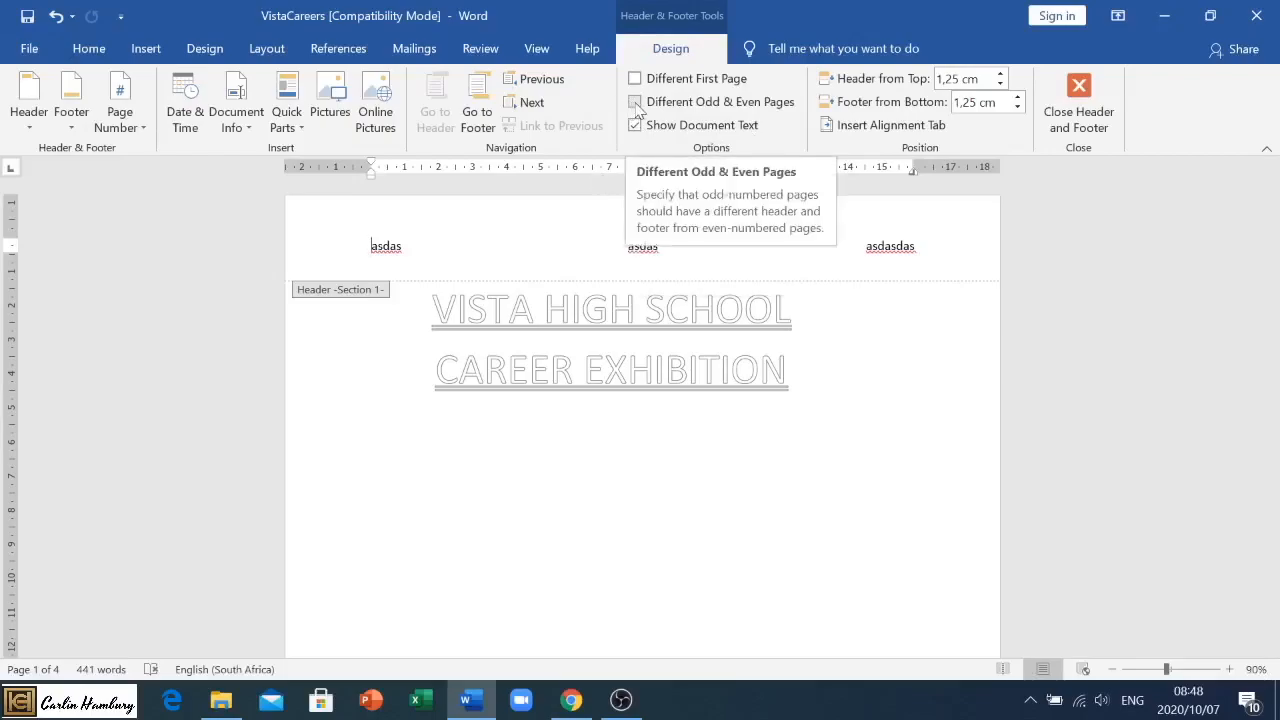
pyautogui.click(635, 101)
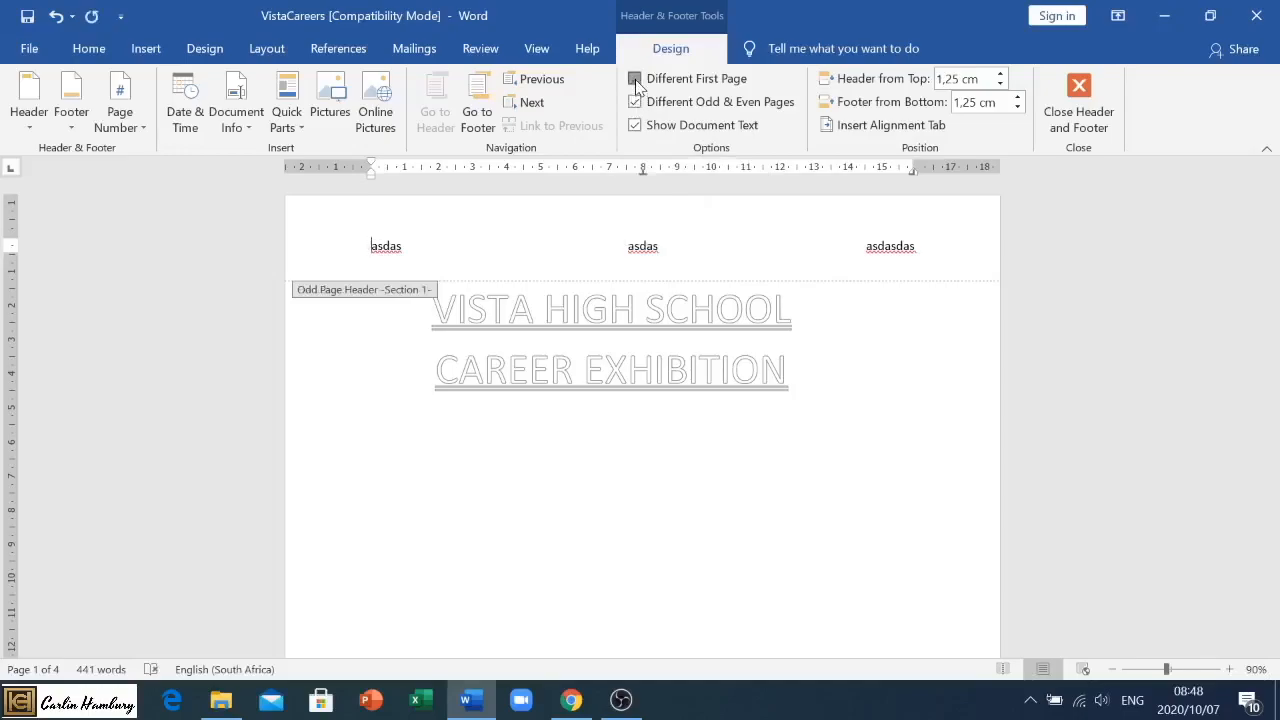
pyautogui.click(634, 78)
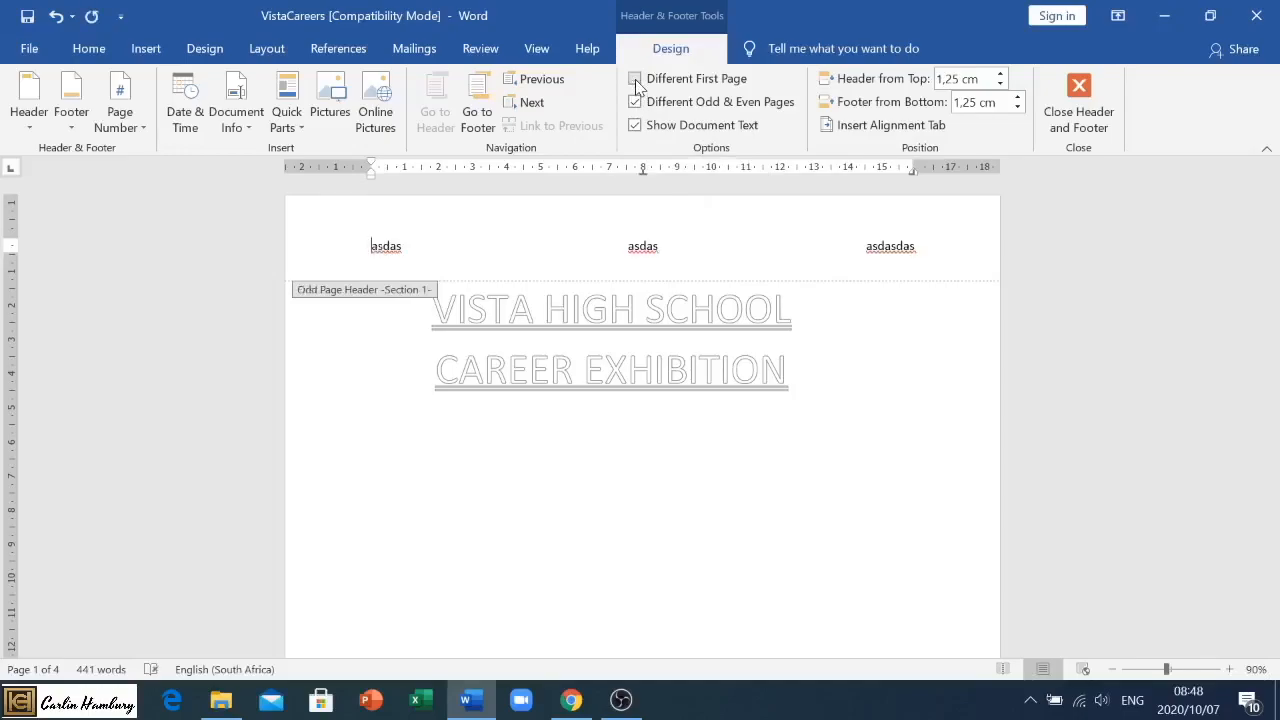
pyautogui.click(635, 78)
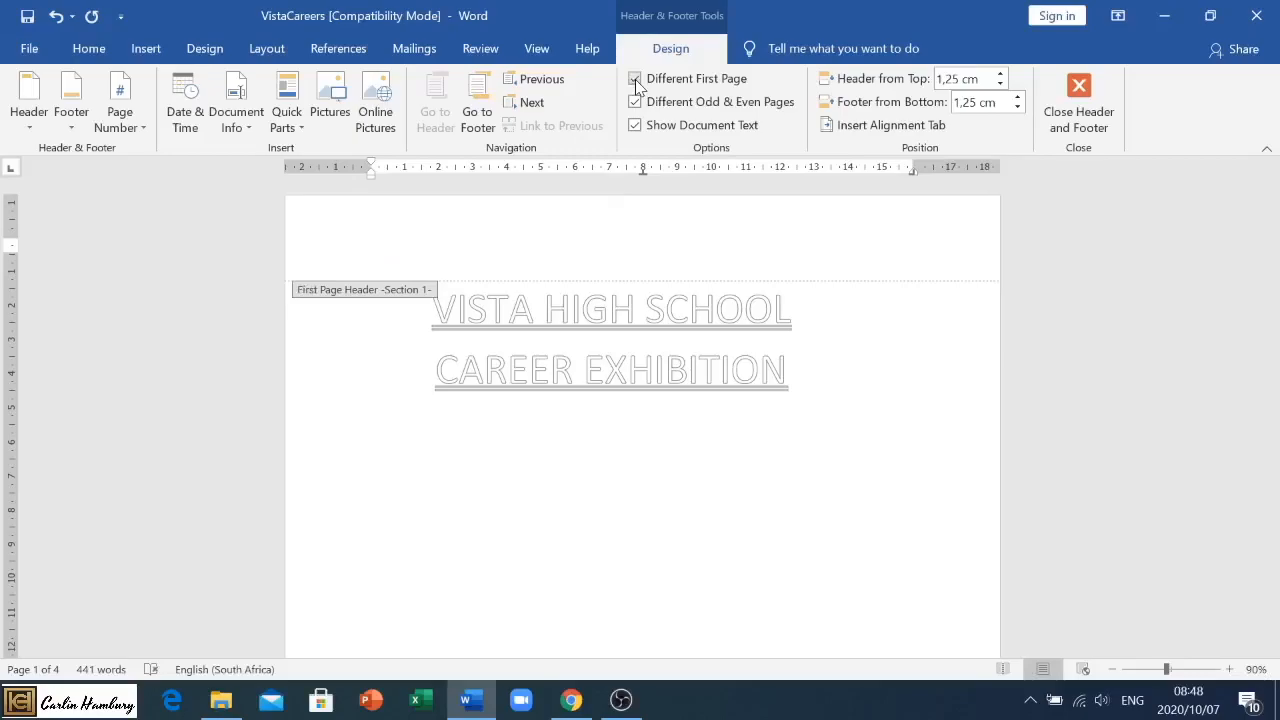
pyautogui.click(635, 78)
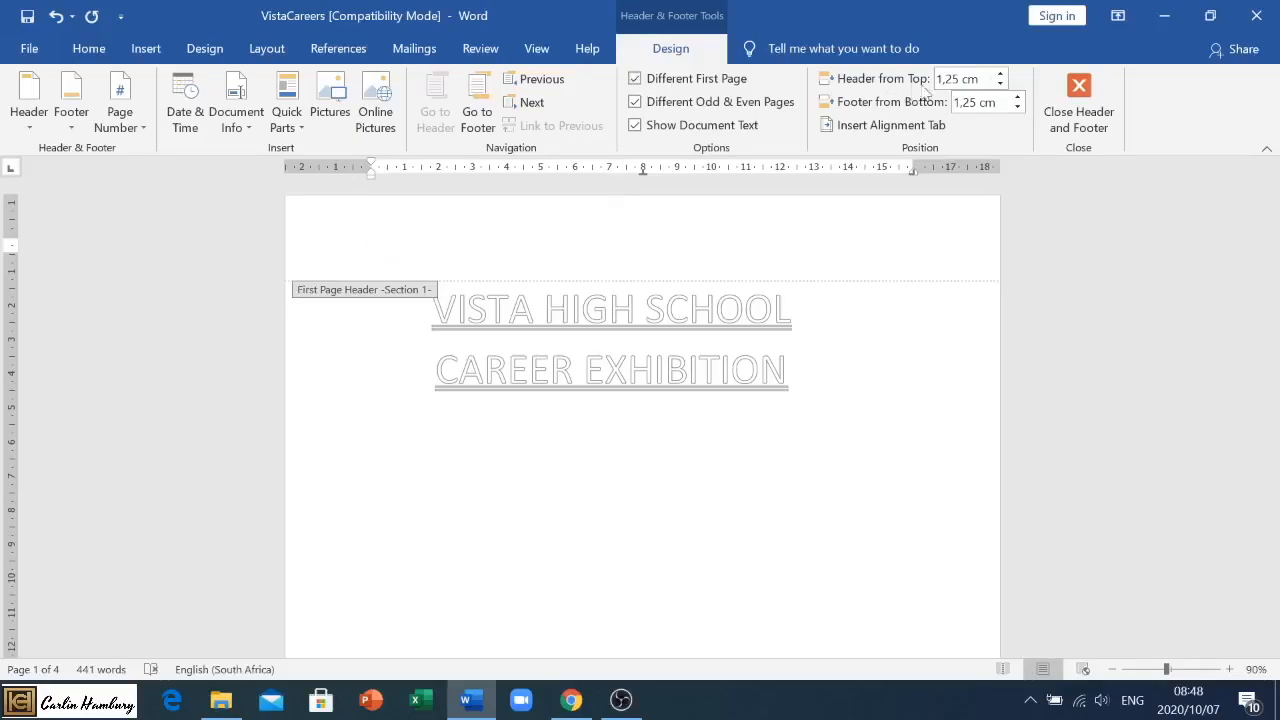
pyautogui.moveTo(955, 78)
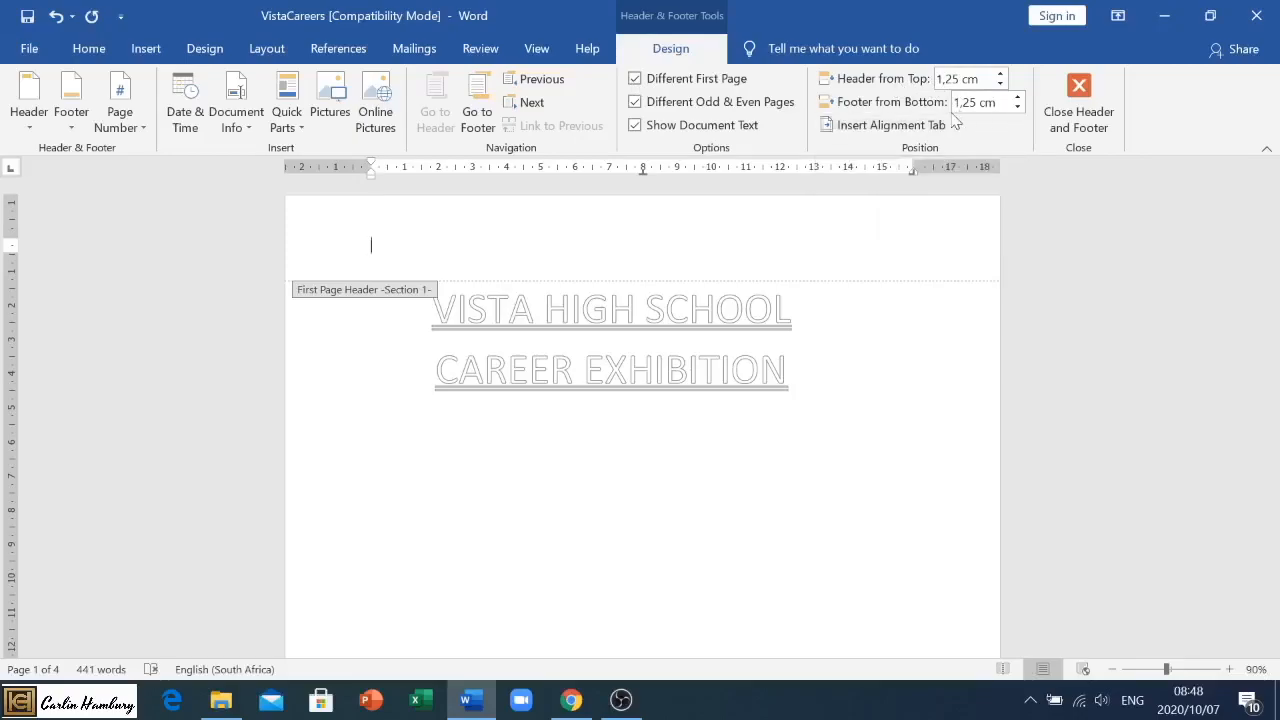
pyautogui.moveTo(947, 142)
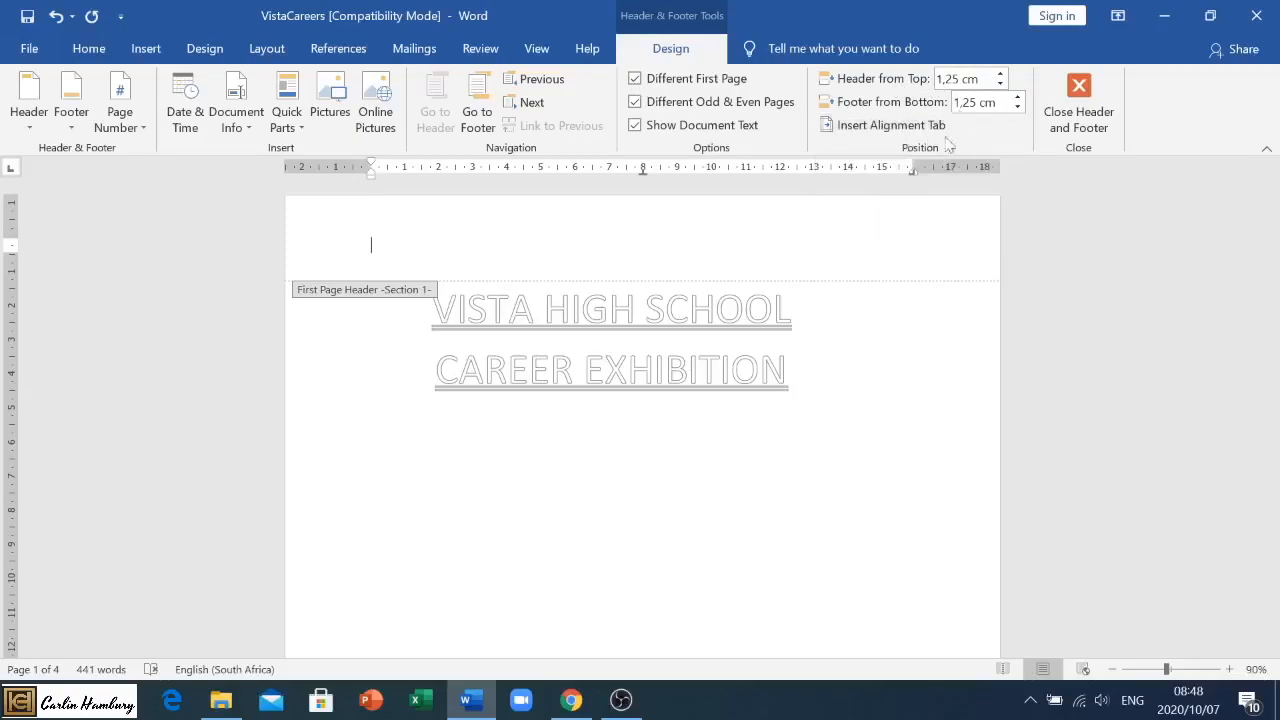
pyautogui.moveTo(1078, 100)
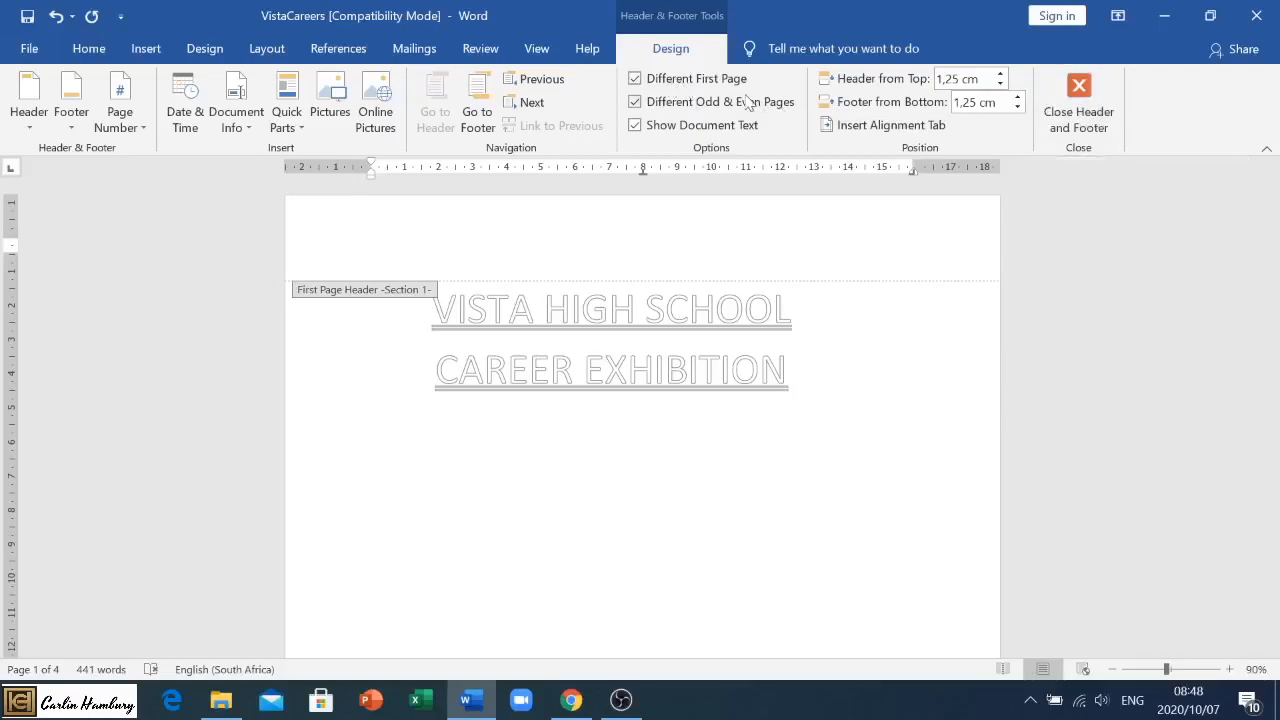
# Step: Type filler text 'dsf sdfsdfsdfsdfsd' into the even-page header and exit header editing
pyautogui.click(1078, 100)
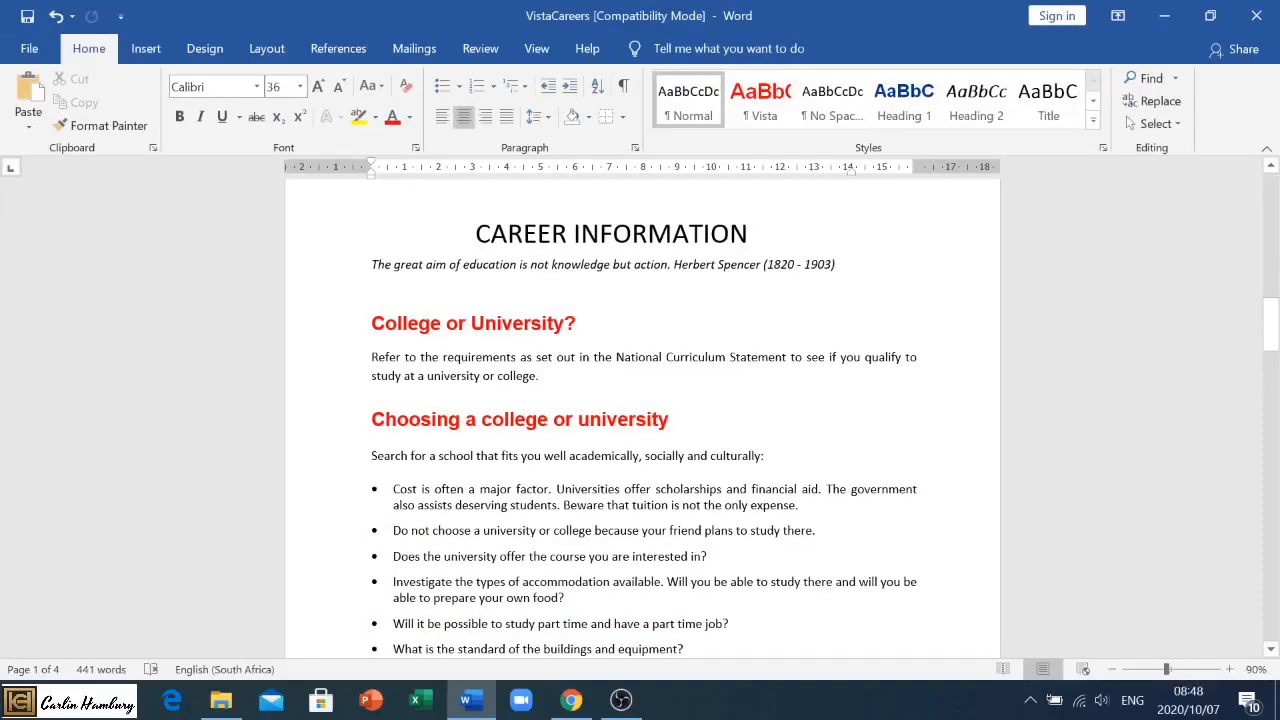
pyautogui.scroll(-3)
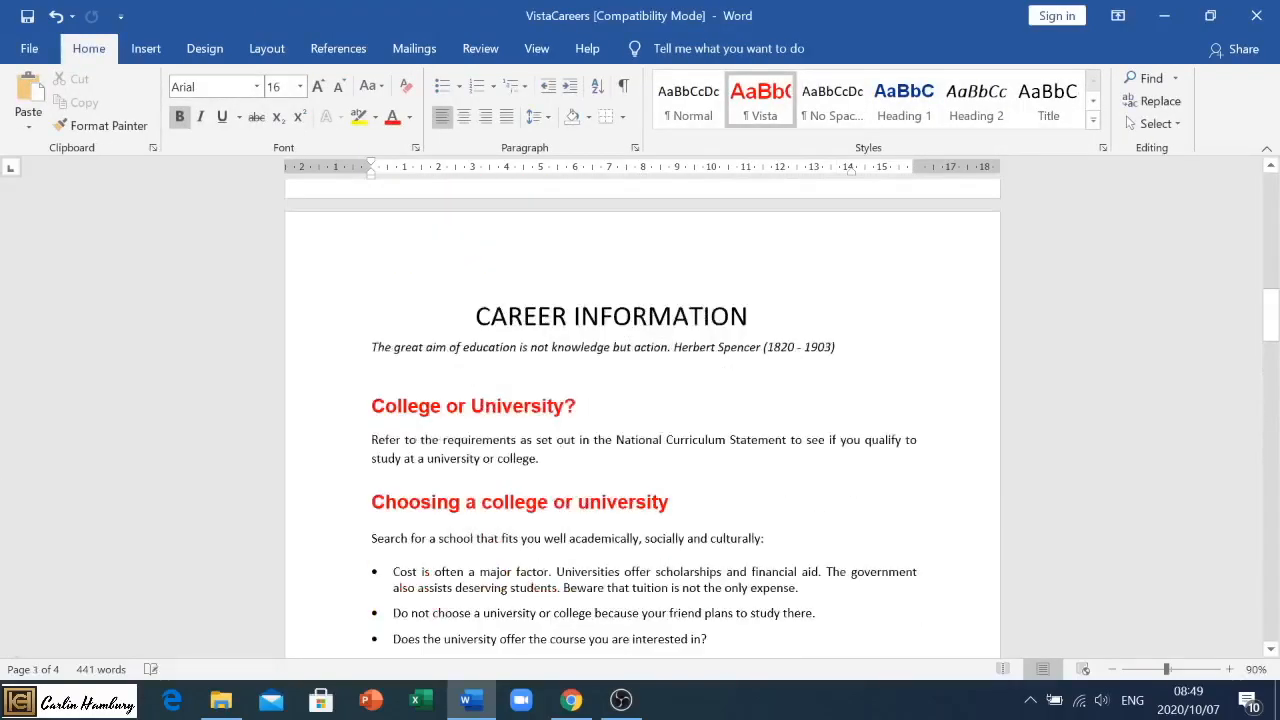
pyautogui.write('dsf')
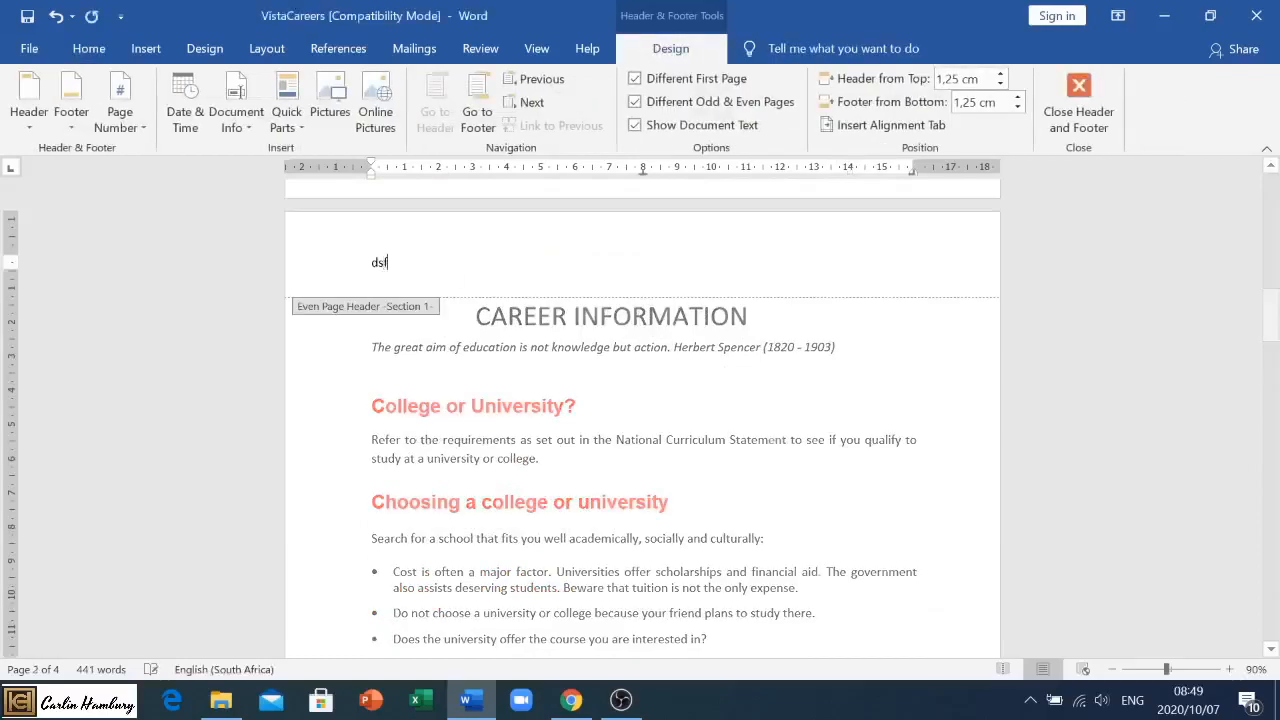
pyautogui.write('sdfsdfsdfsdfsd')
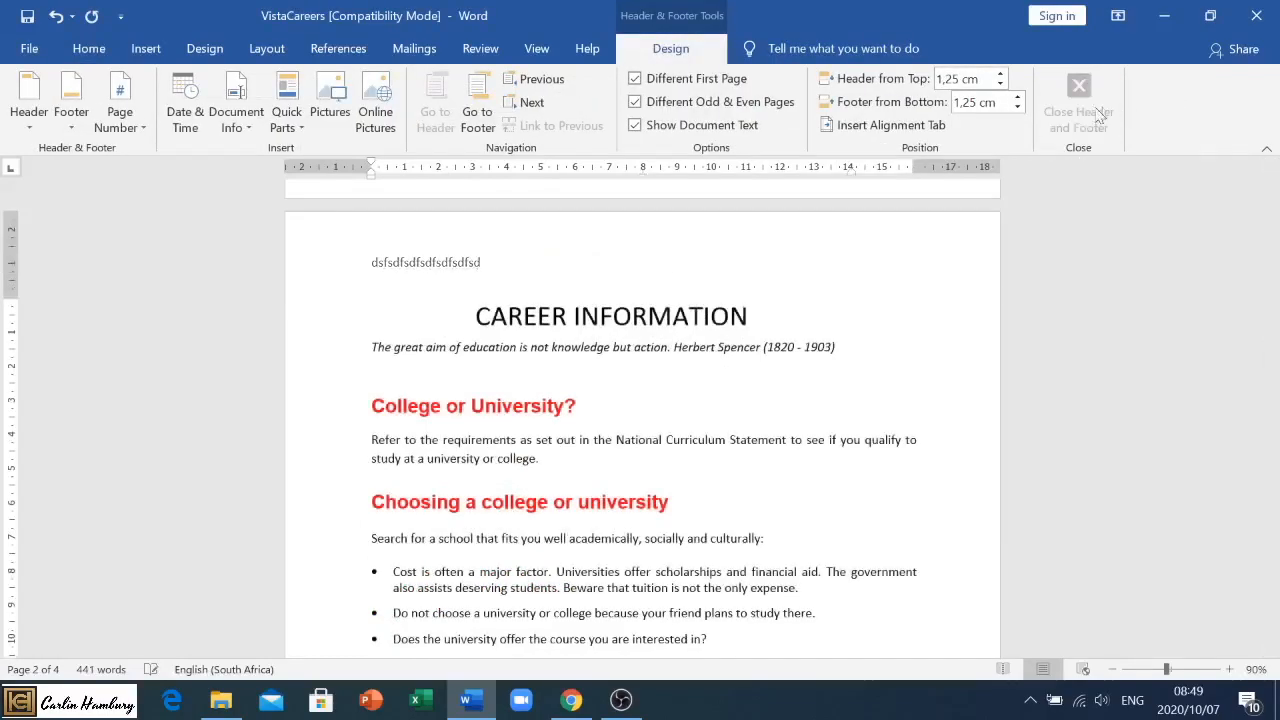
pyautogui.click(1078, 100)
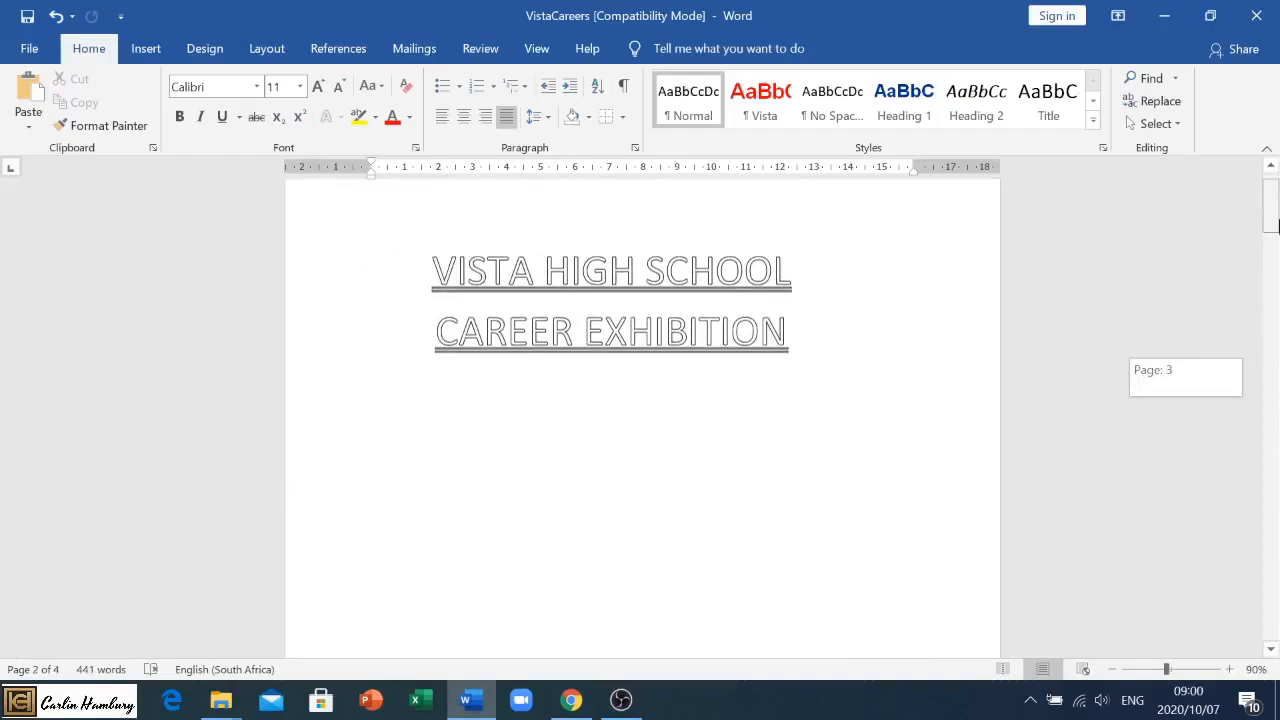
# Step: Open the VISTA HIGH SCHOOL title page header via Insert > Header > Edit Header
pyautogui.click(145, 48)
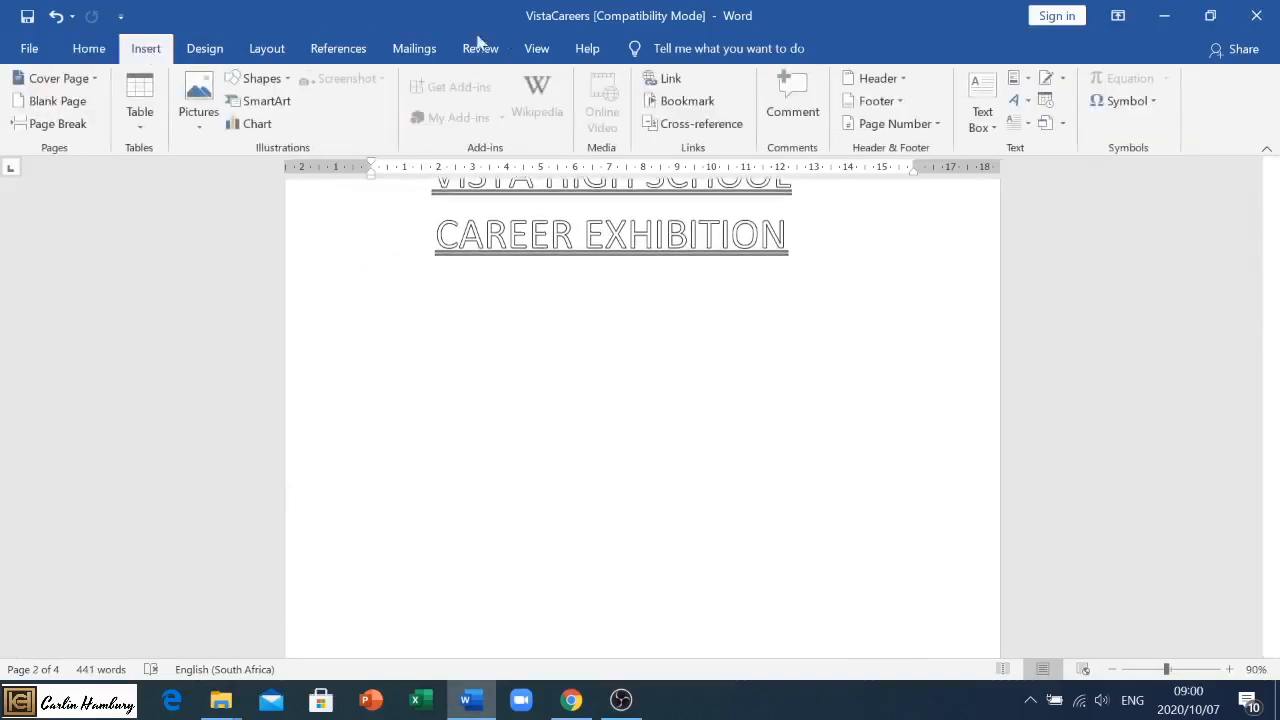
pyautogui.click(890, 123)
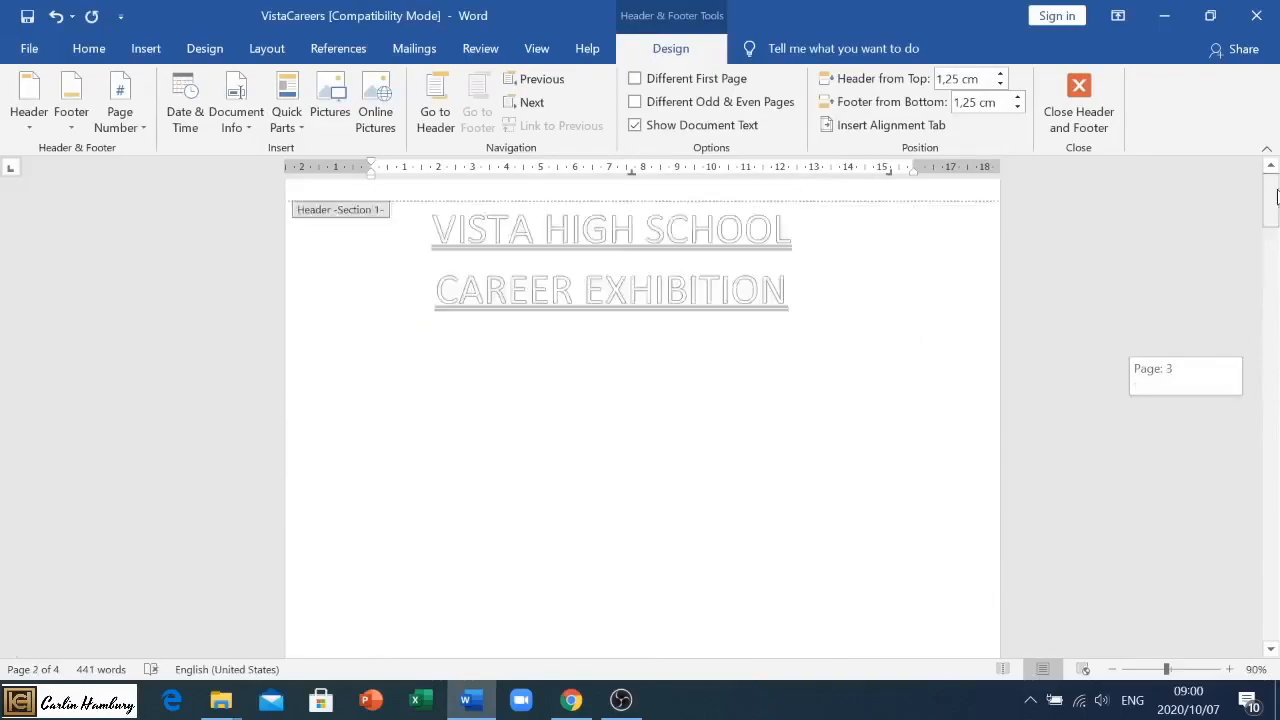
pyautogui.scroll(-3)
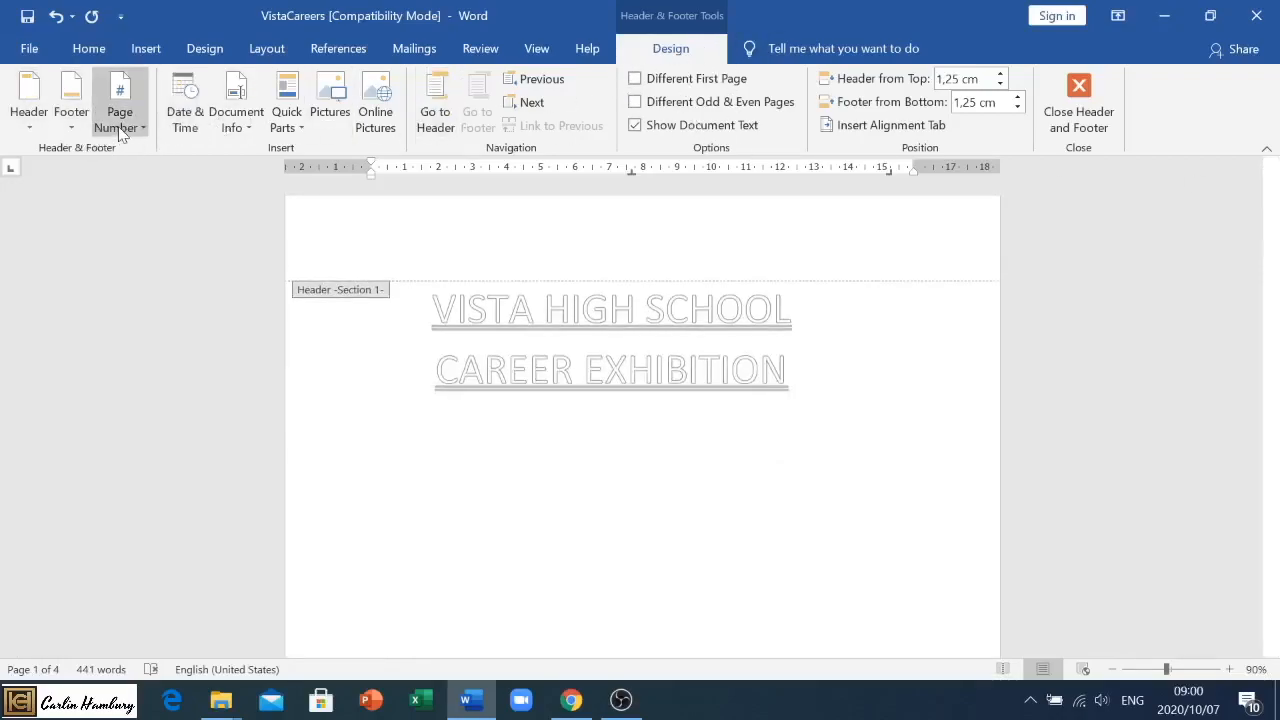
# Step: Set Format Page Numbers to start at 1
pyautogui.click(119, 100)
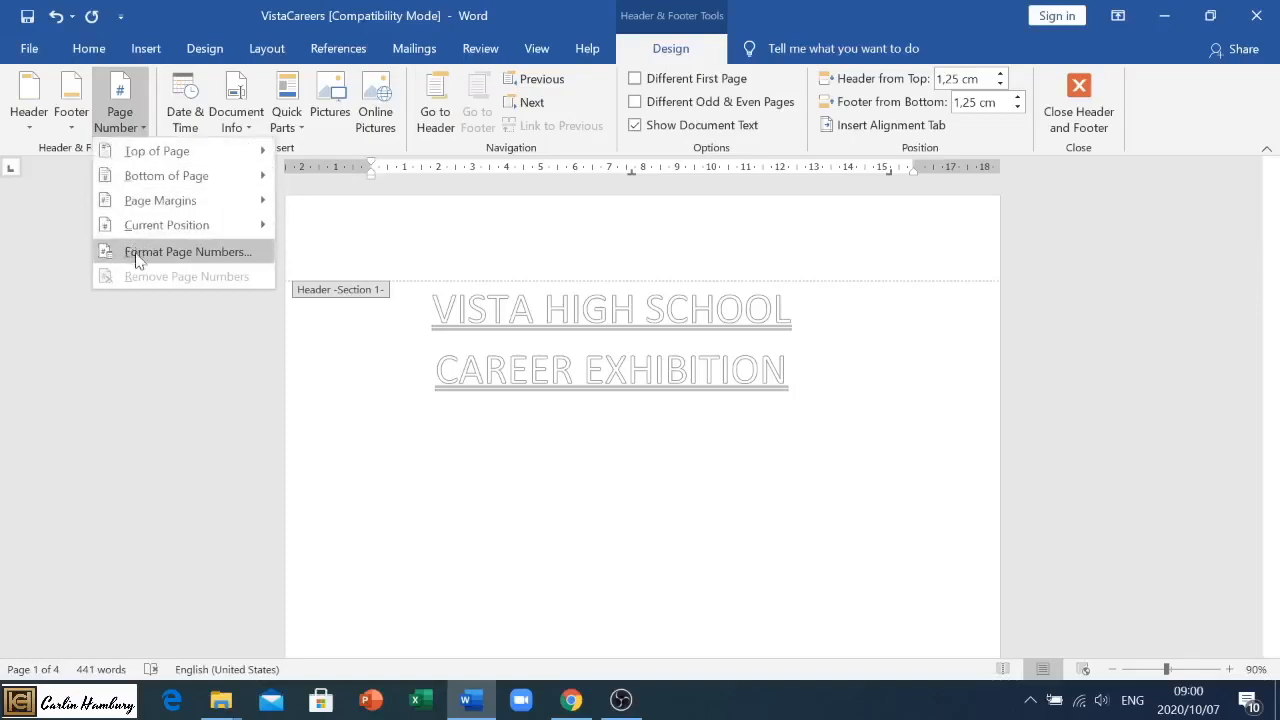
pyautogui.moveTo(170, 262)
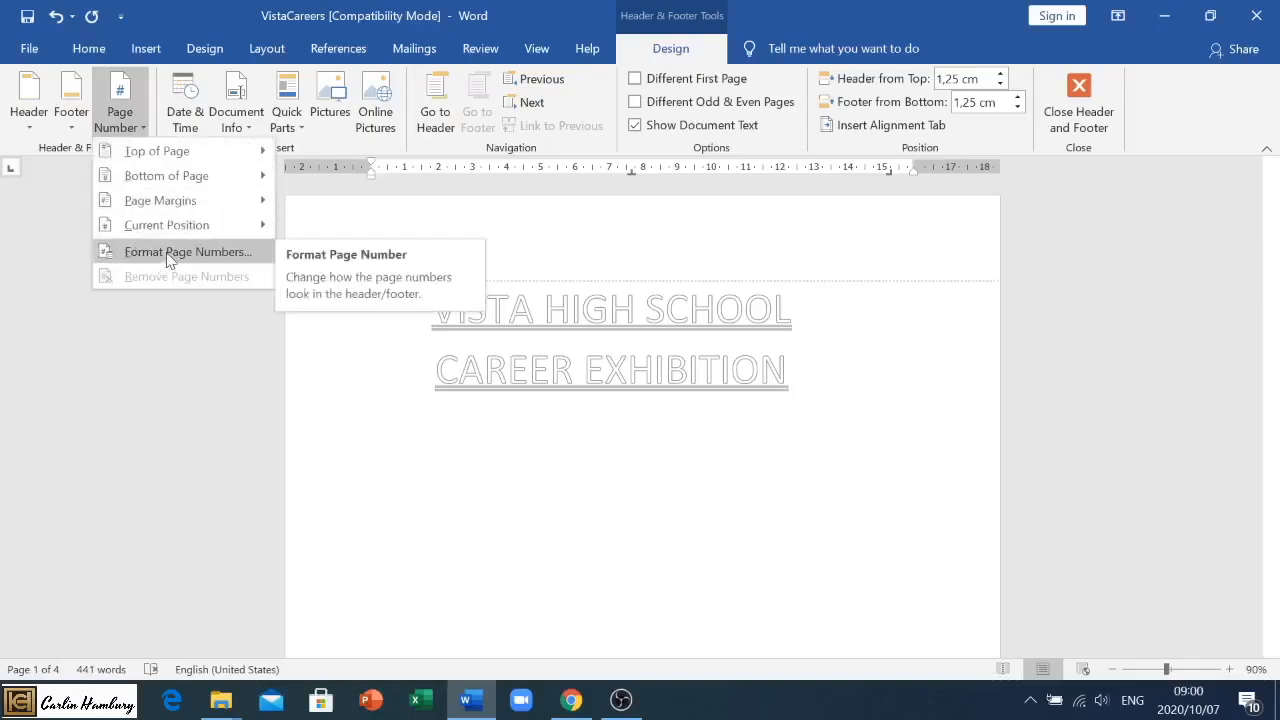
pyautogui.click(188, 251)
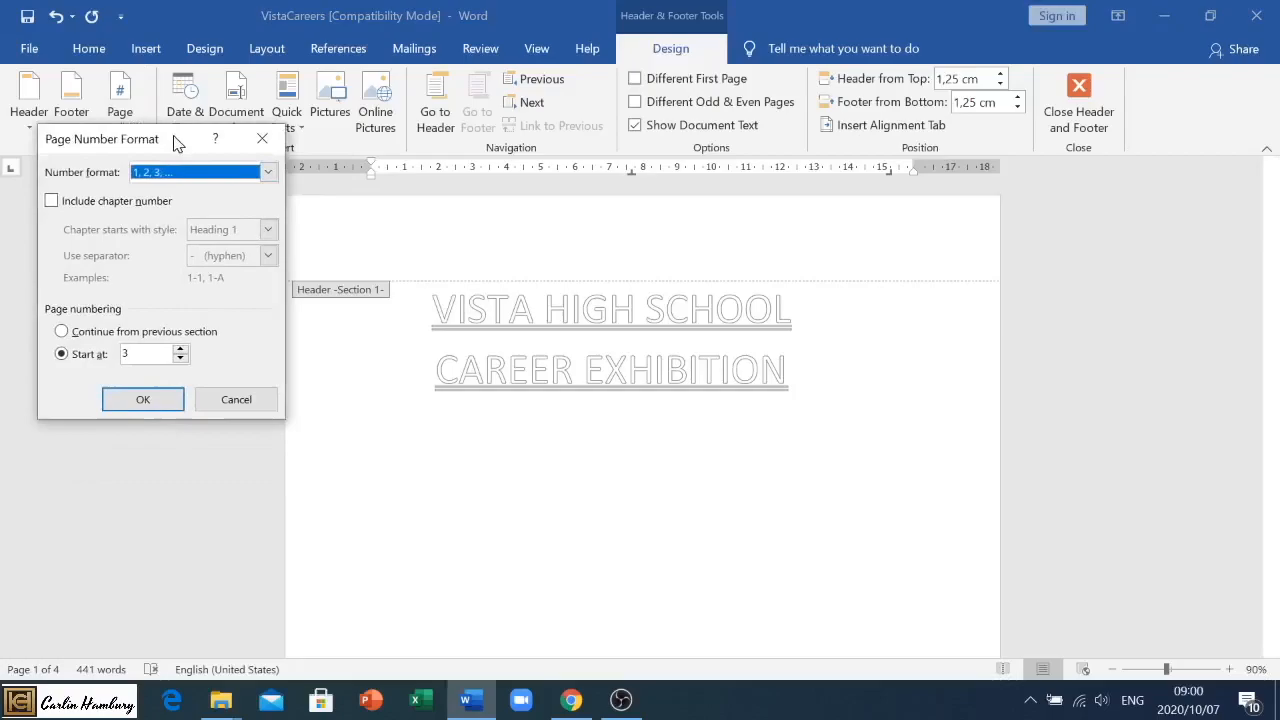
pyautogui.moveTo(109, 305)
pyautogui.write('1')
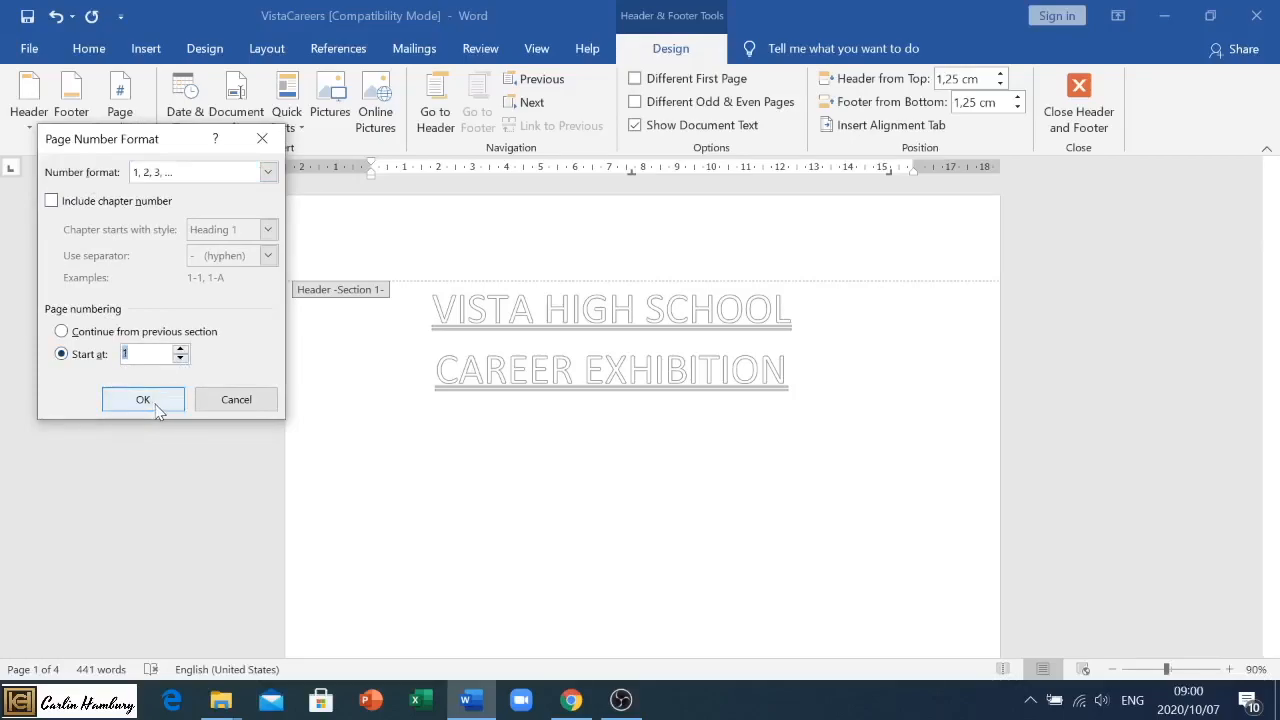
pyautogui.click(142, 399)
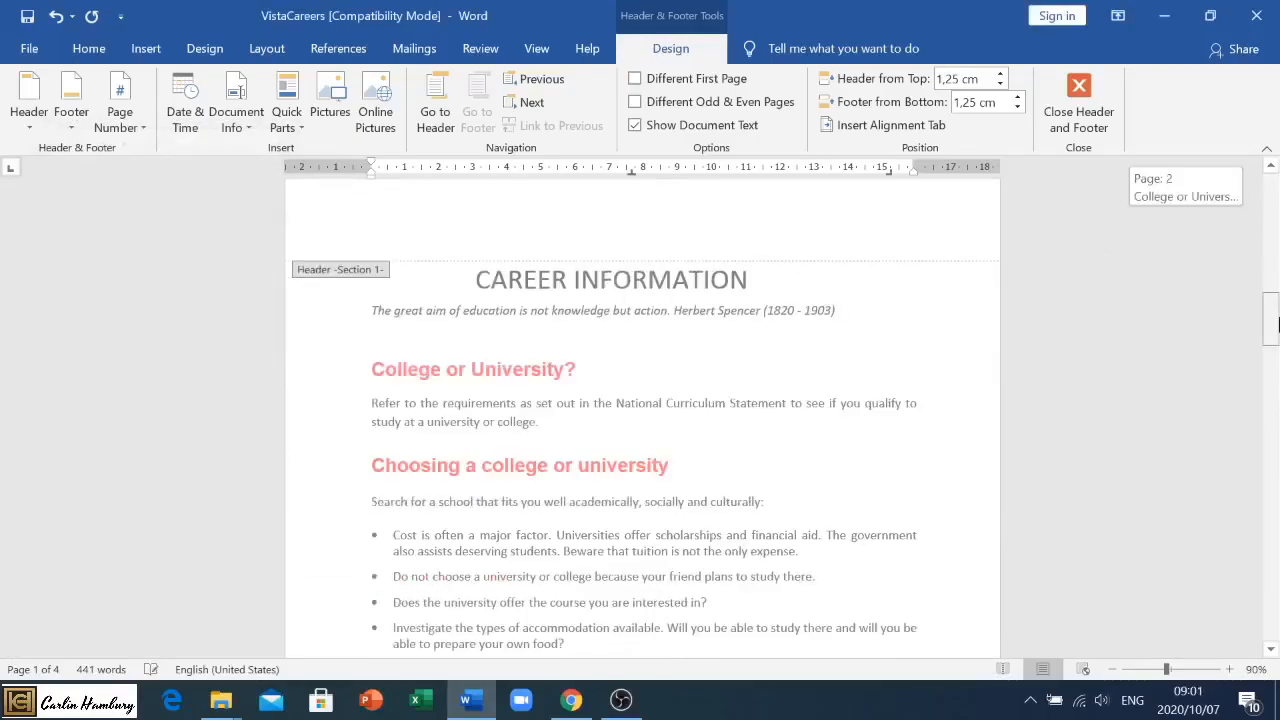
# Step: Tick Different First Page and Different Odd & Even Pages, then exit header editing
pyautogui.scroll(-3)
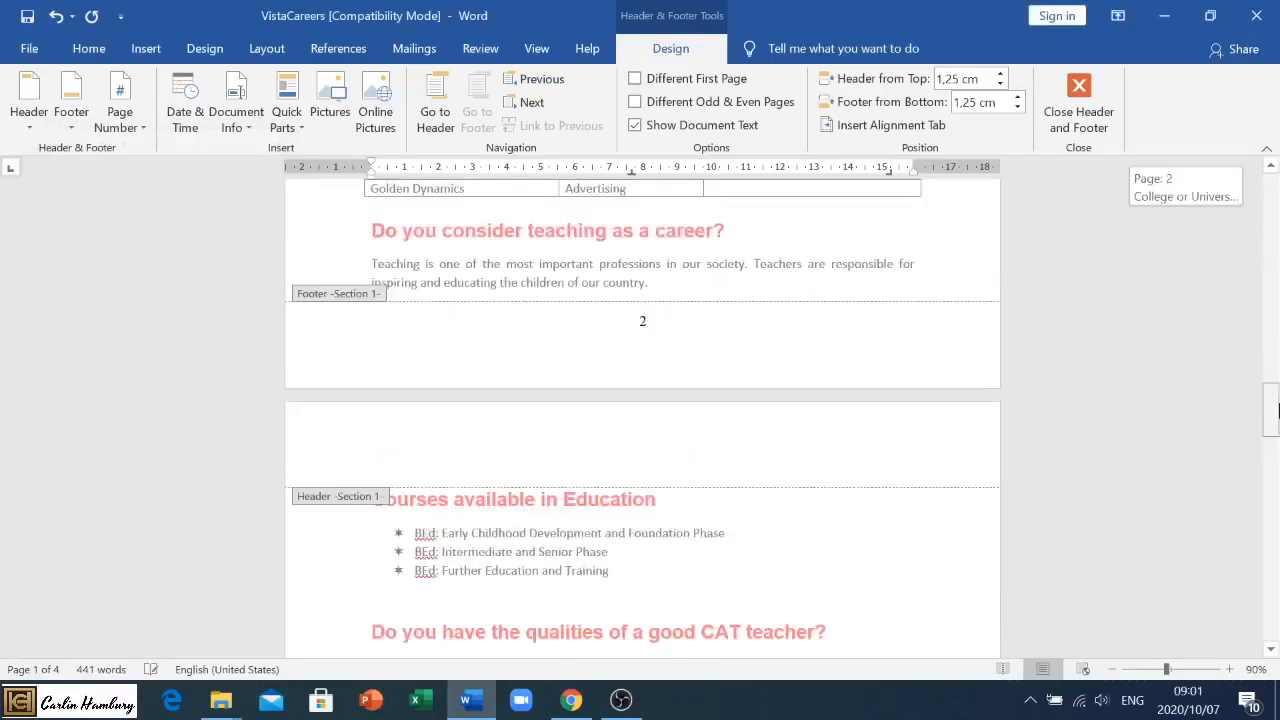
pyautogui.scroll(-3)
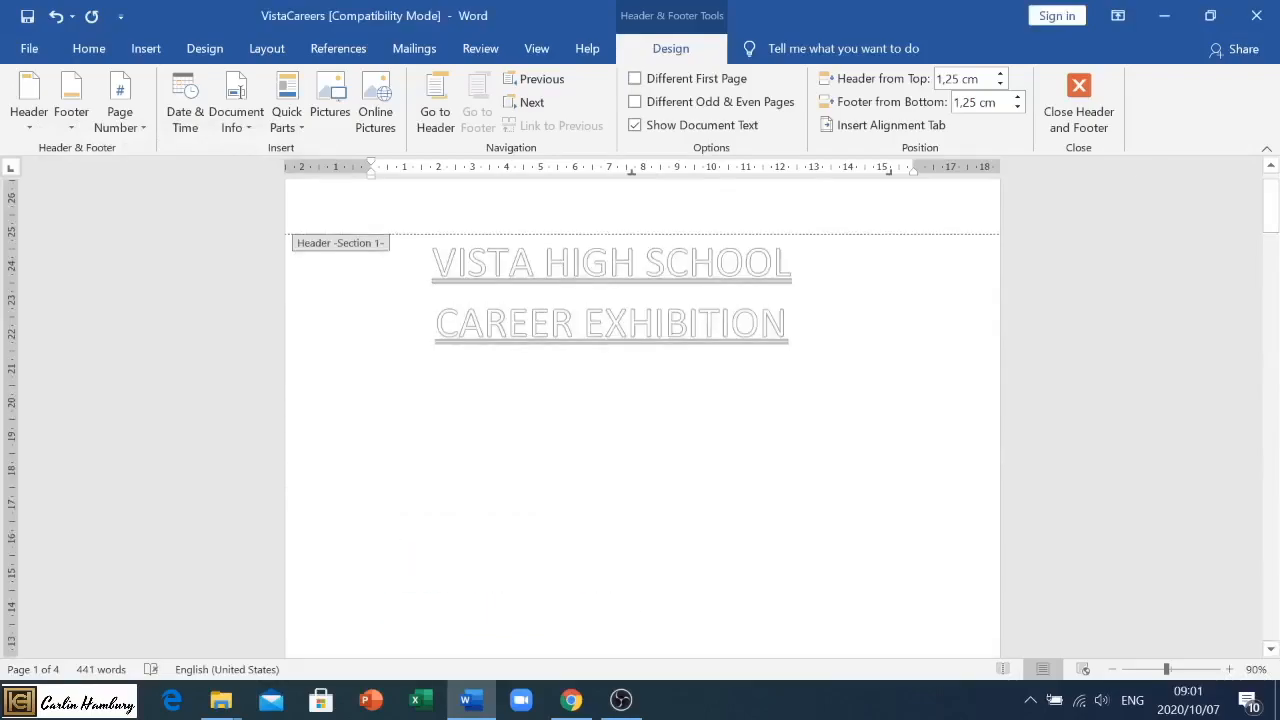
pyautogui.scroll(-3)
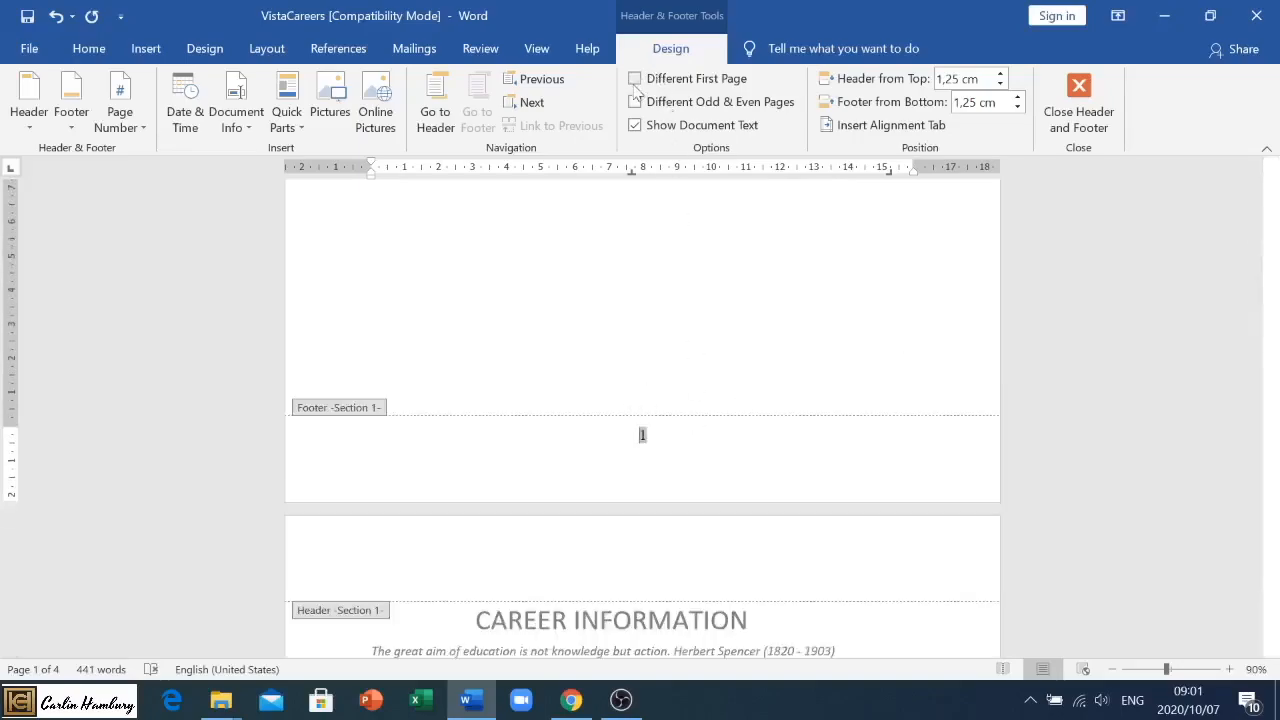
pyautogui.moveTo(635, 78)
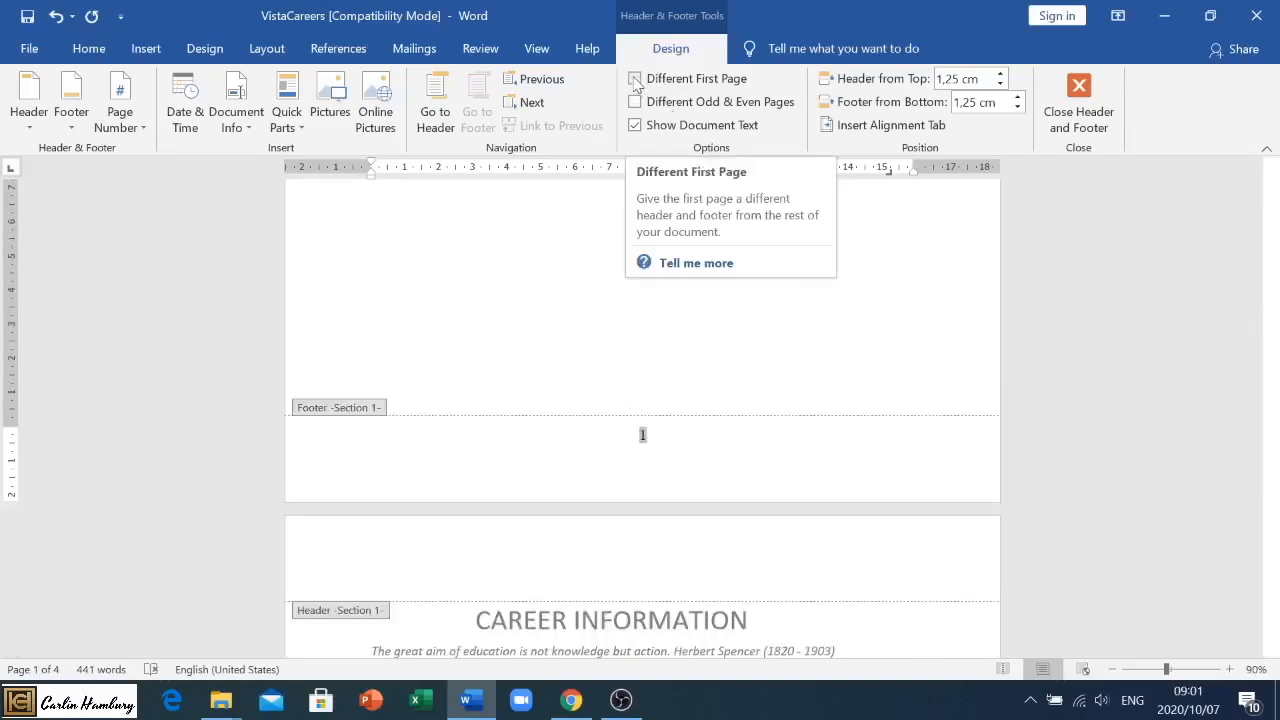
pyautogui.click(635, 78)
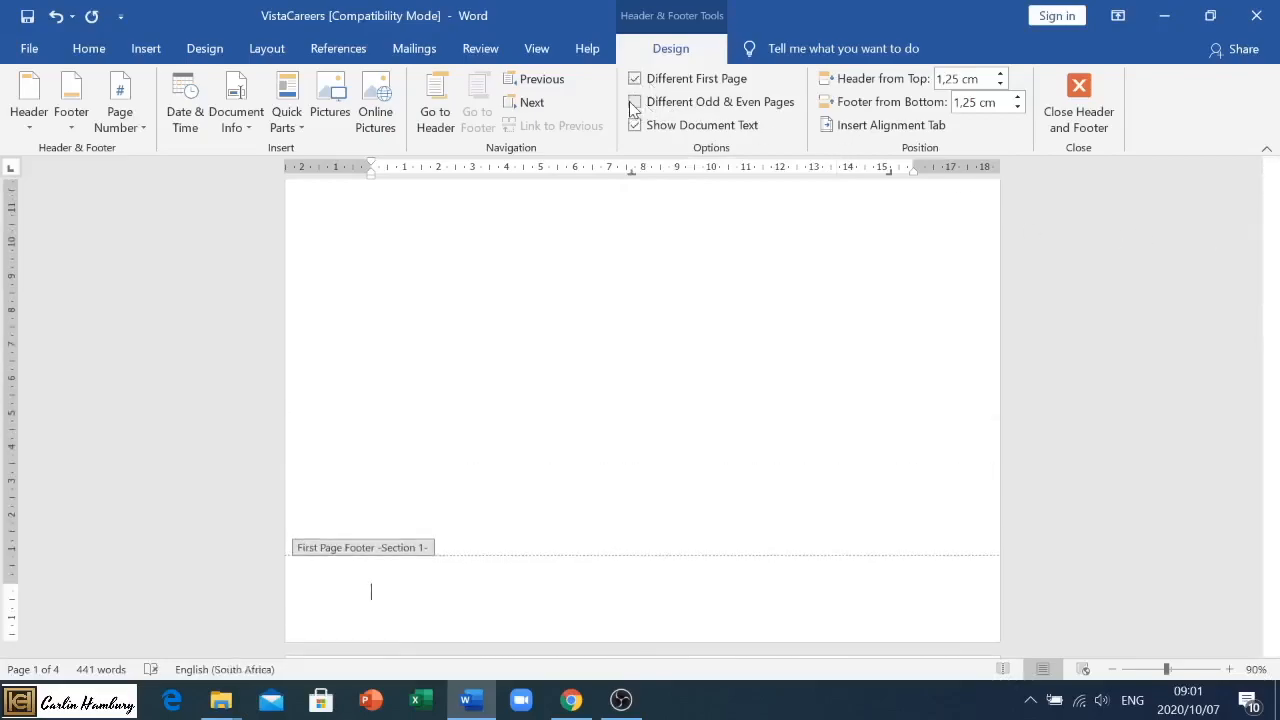
pyautogui.click(635, 101)
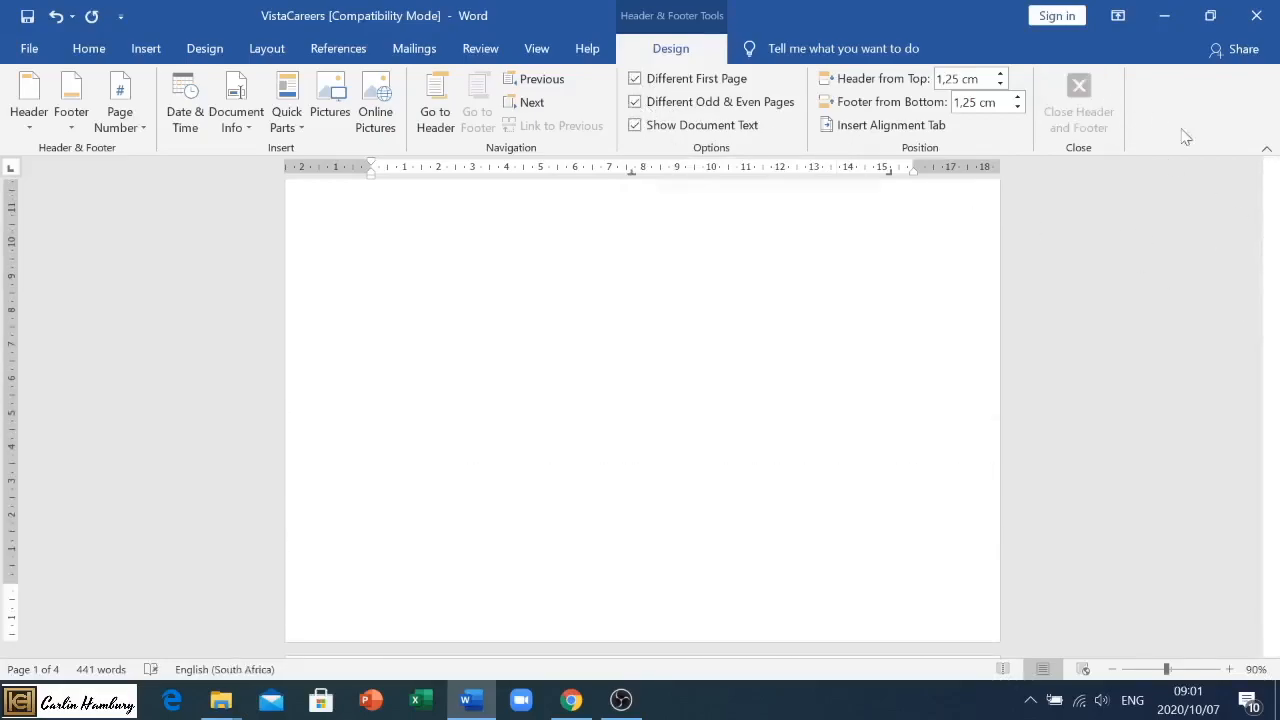
pyautogui.click(1078, 103)
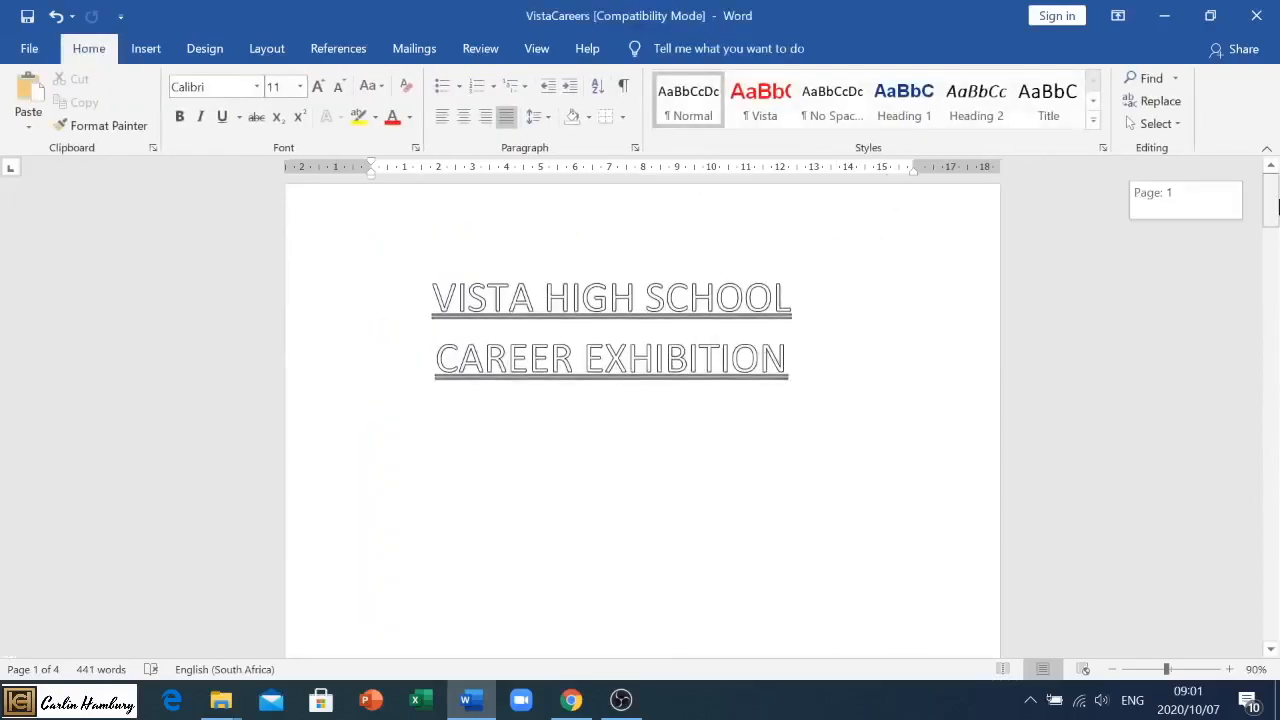
# Step: Scroll down to page 3's odd-page footer showing page number 3
pyautogui.scroll(-3)
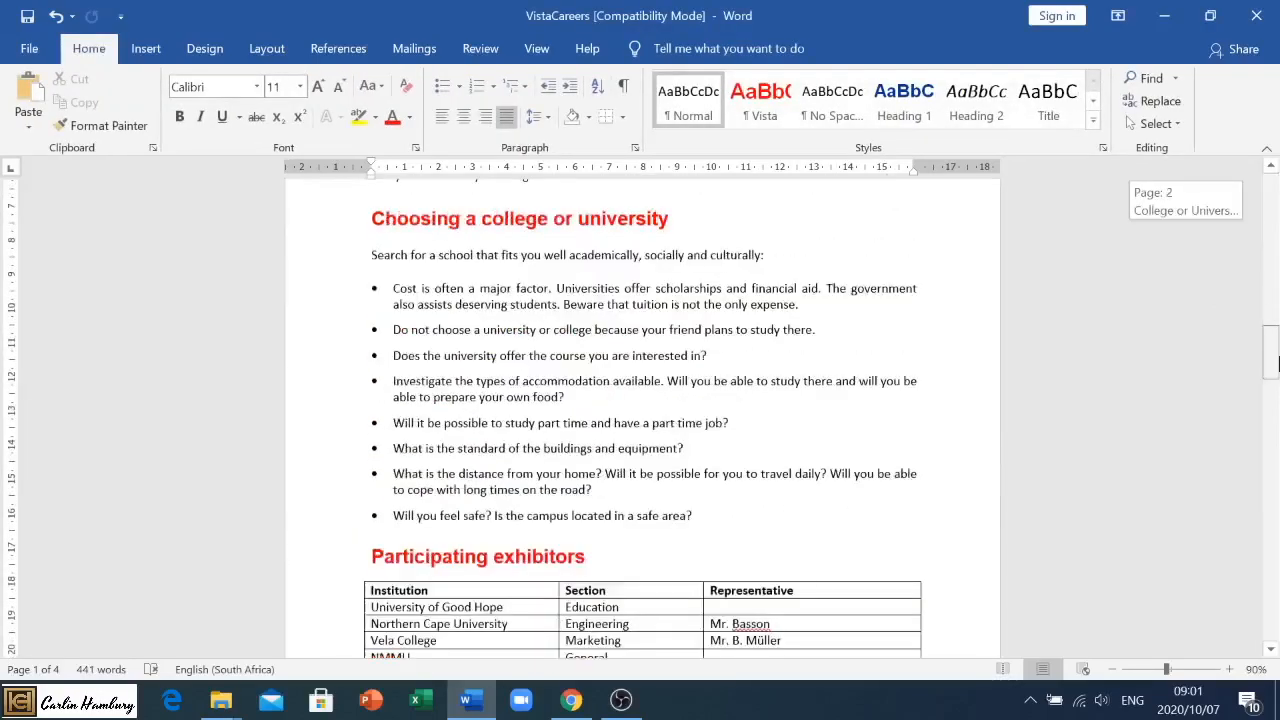
pyautogui.scroll(-3)
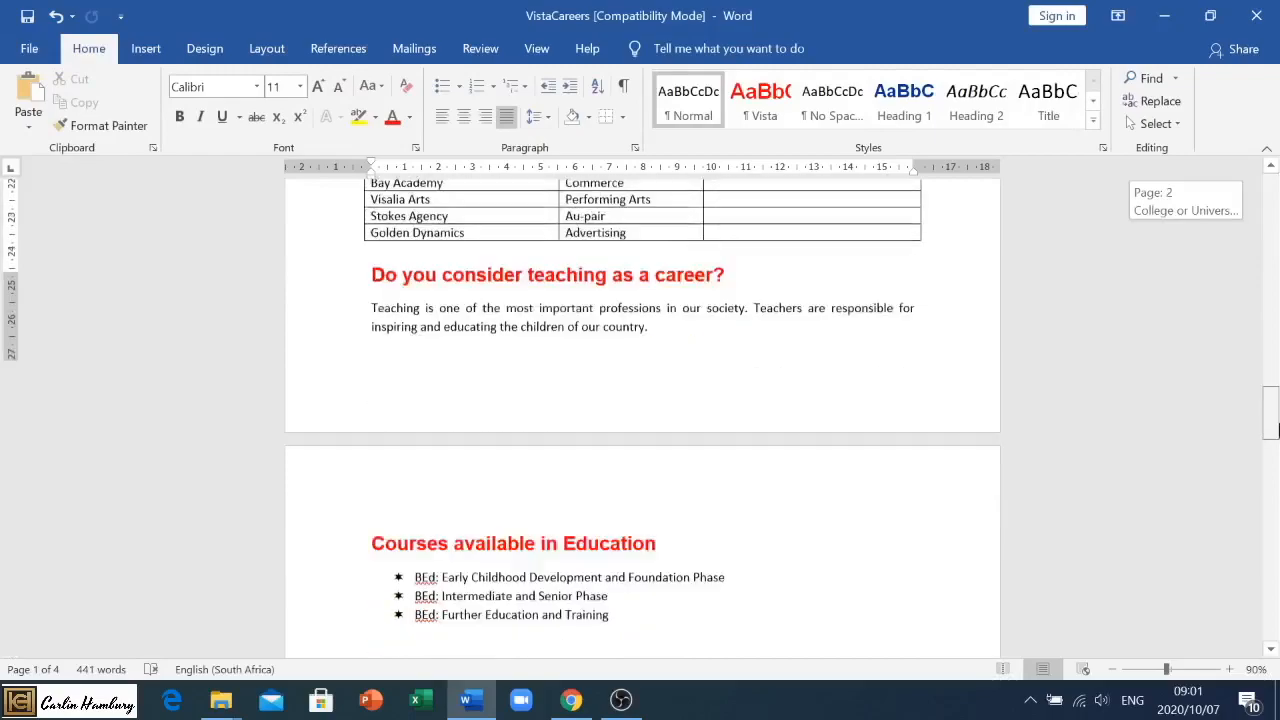
pyautogui.scroll(-3)
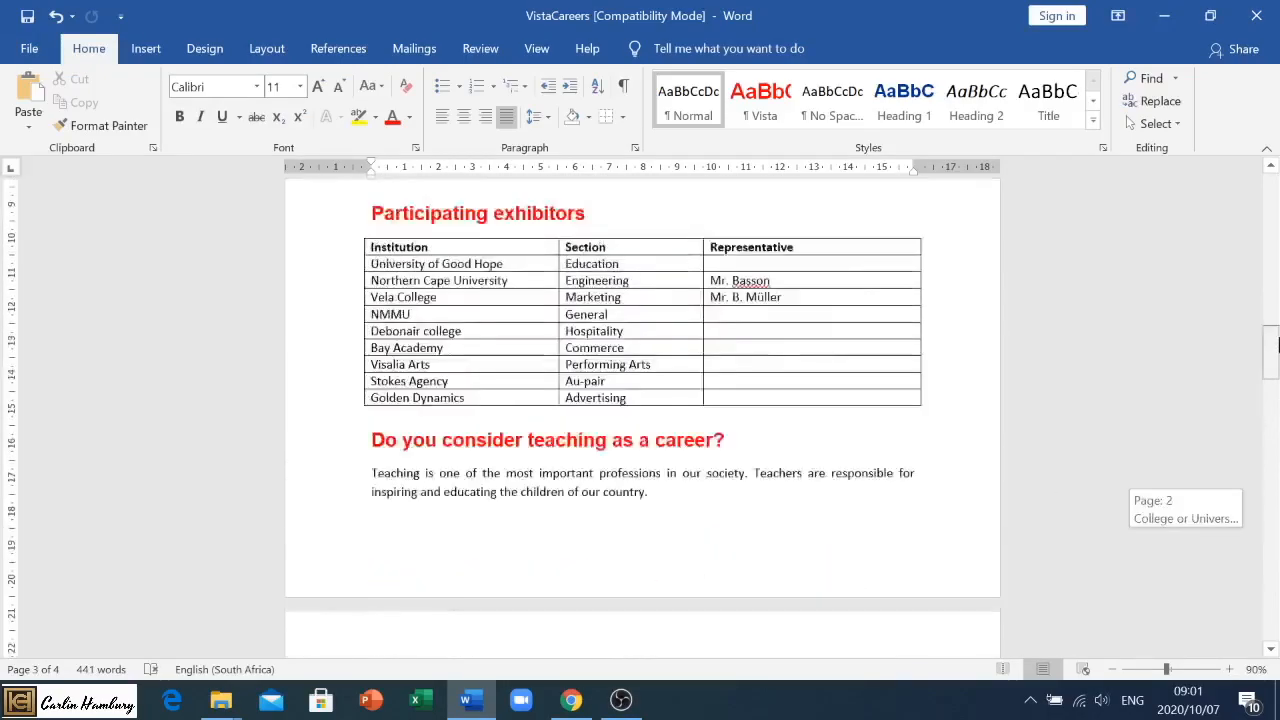
pyautogui.scroll(-3)
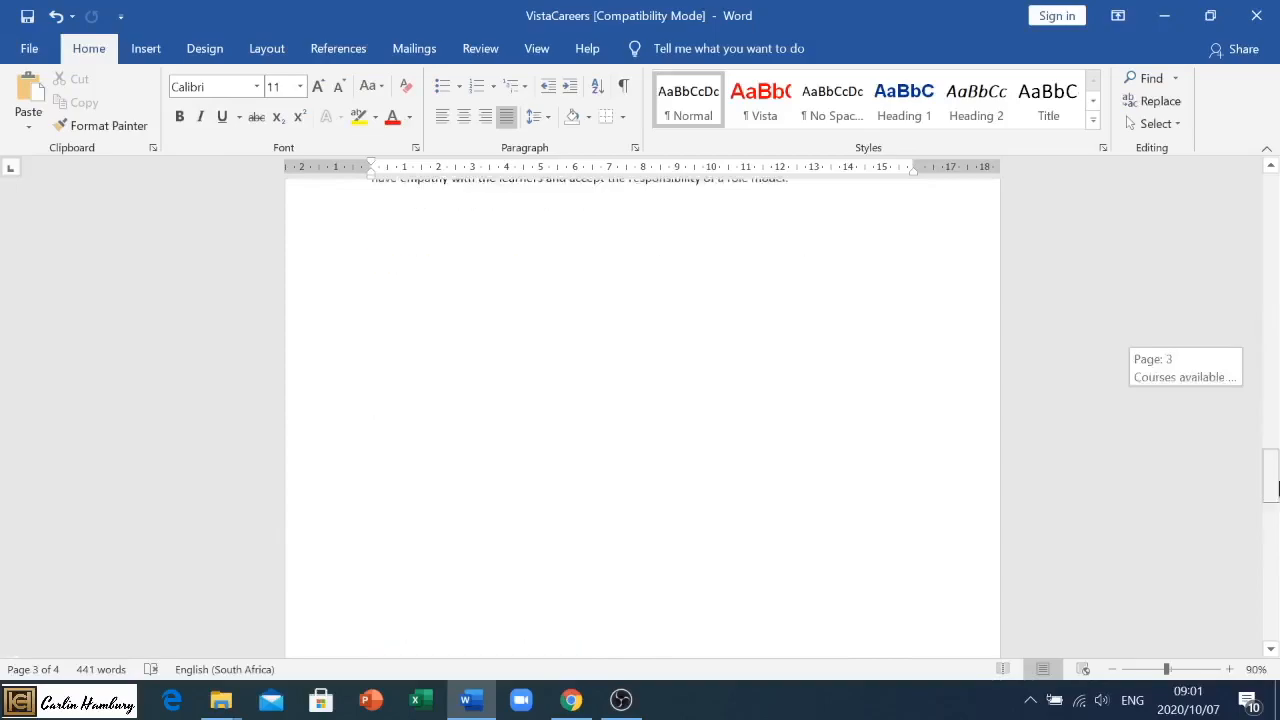
pyautogui.scroll(-3)
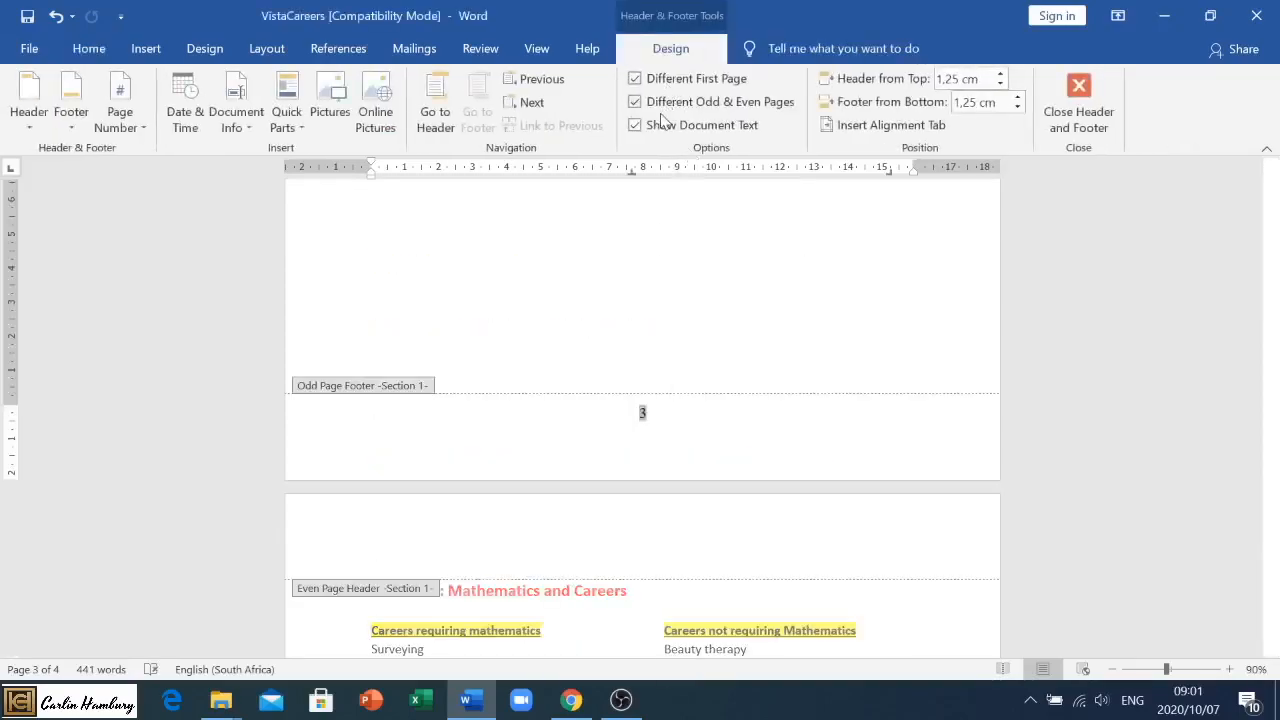
pyautogui.moveTo(635, 101)
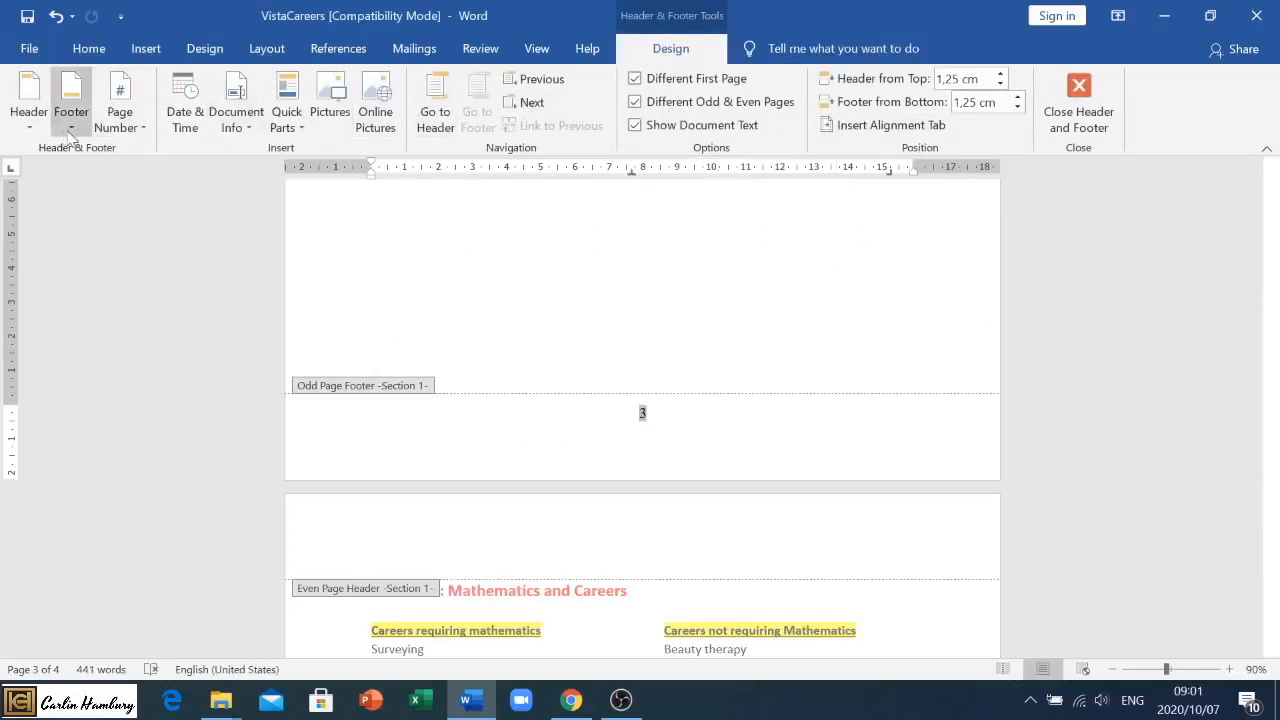
# Step: Remove page 3's footer page number with Remove Footer and exit footer editing
pyautogui.click(70, 95)
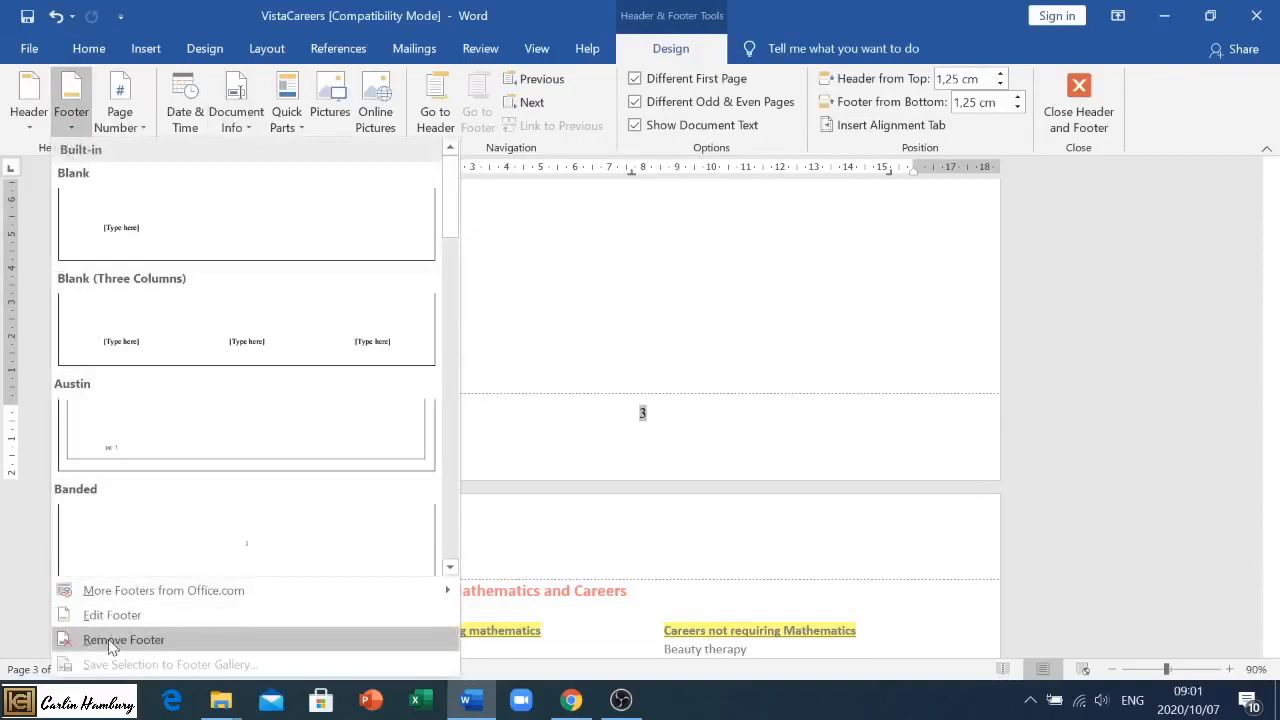
pyautogui.click(123, 639)
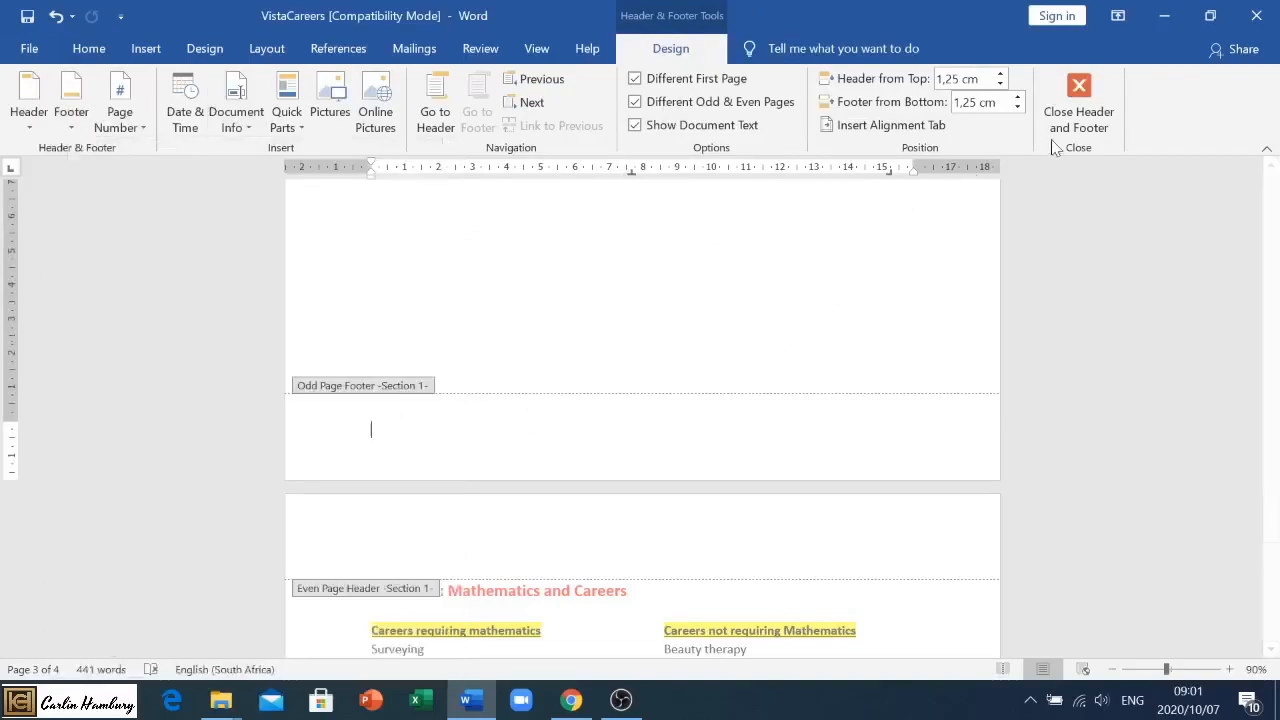
pyautogui.click(1078, 100)
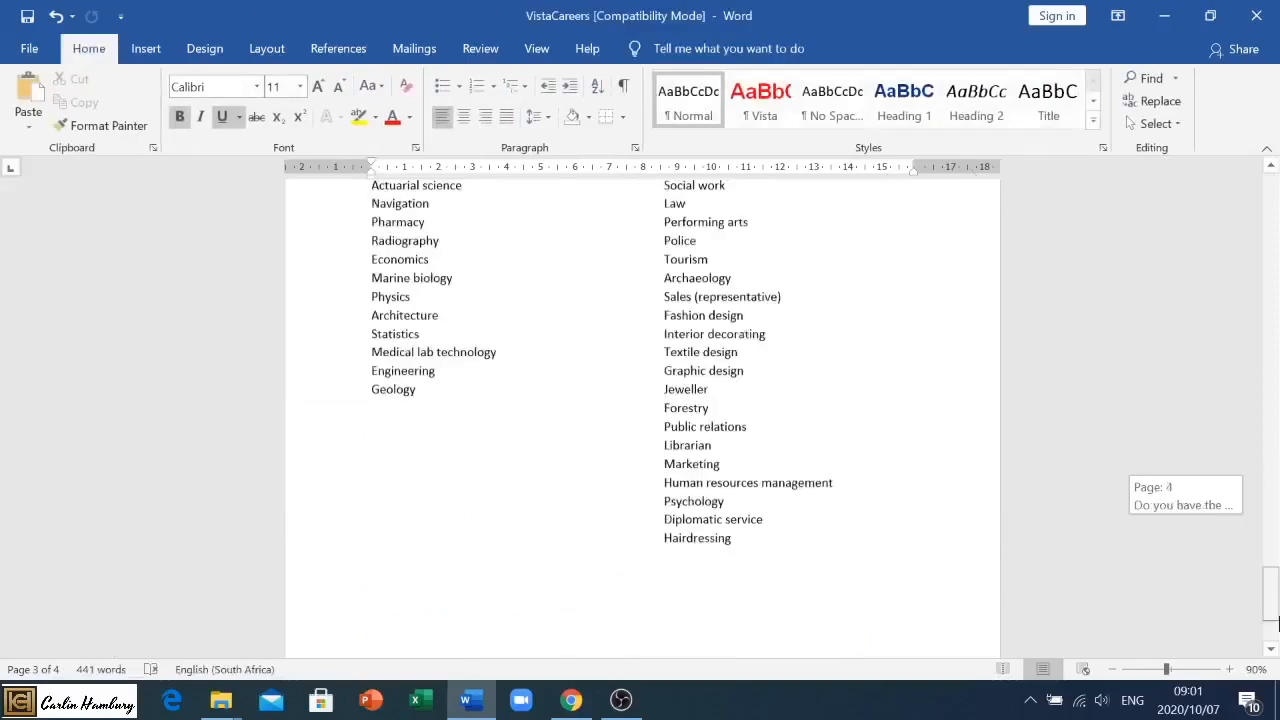
pyautogui.scroll(-3)
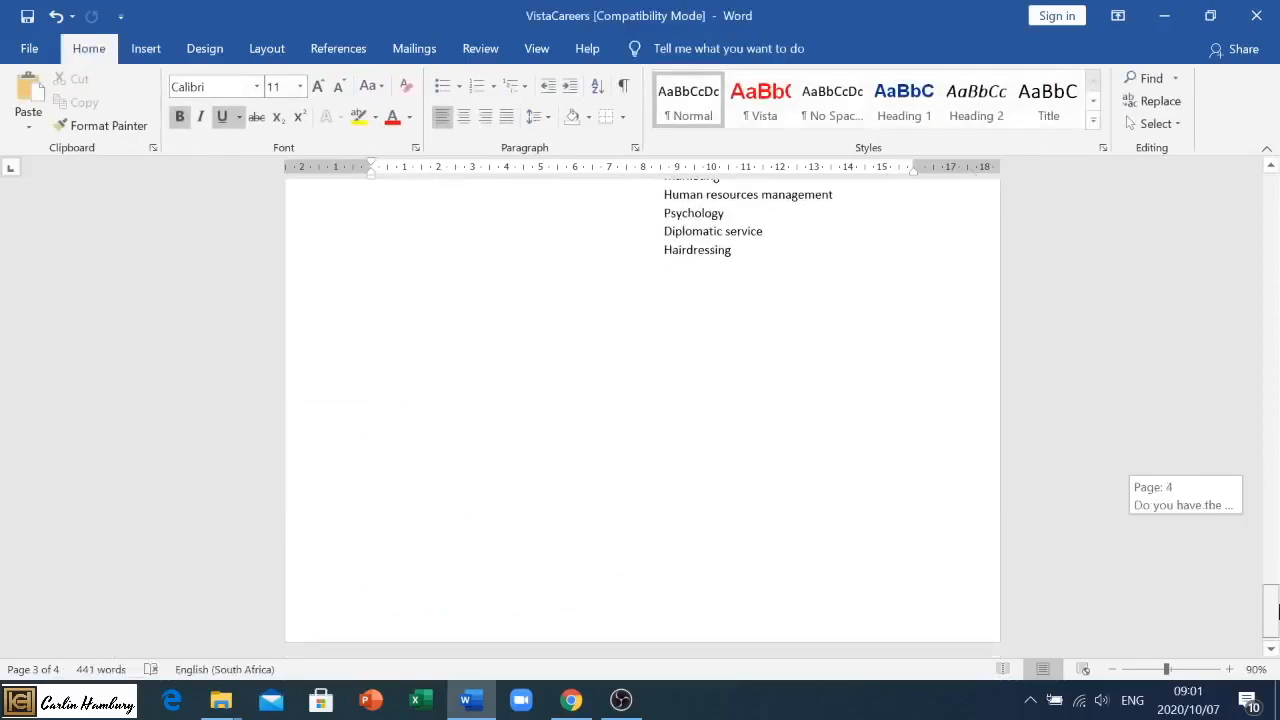
pyautogui.scroll(3)
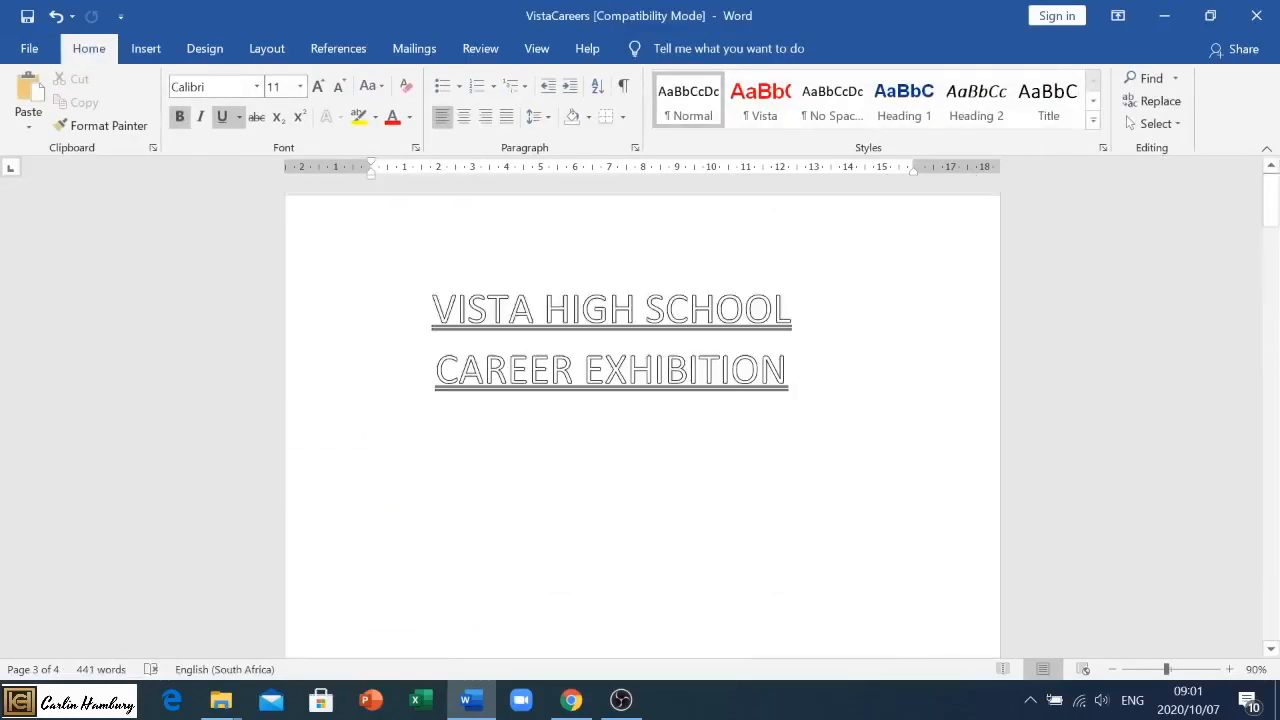
pyautogui.scroll(3)
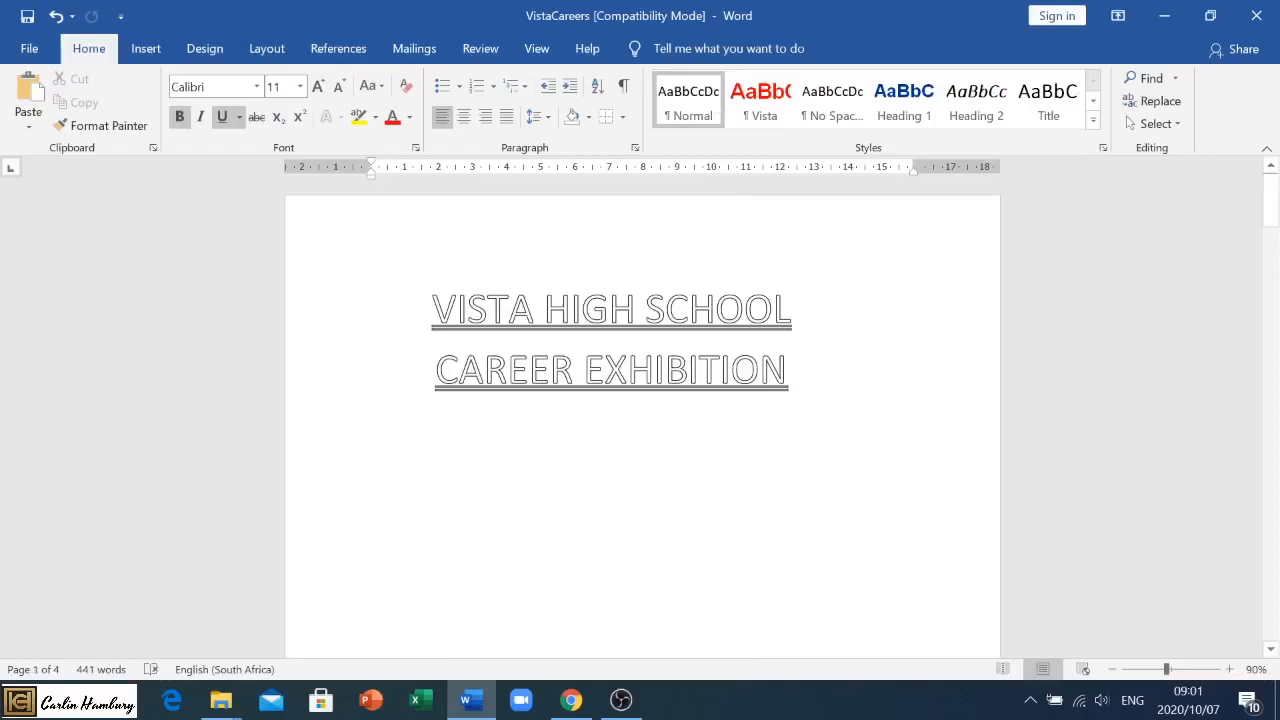